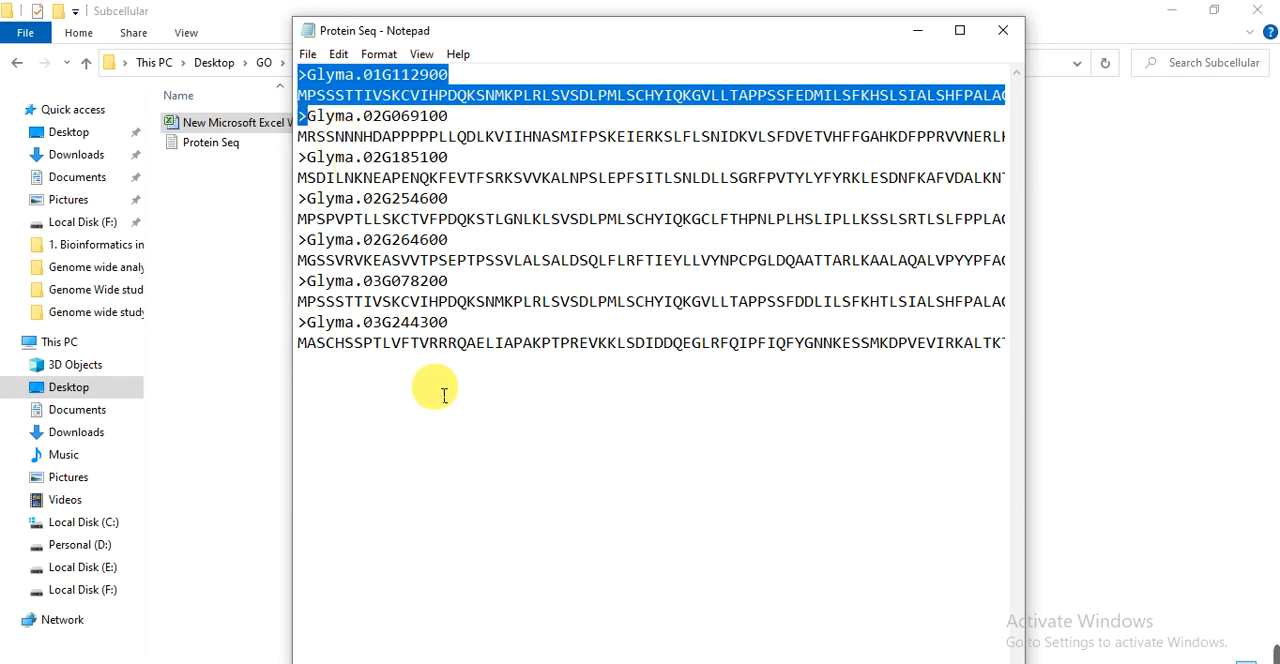
Step: Select all seven Glyma protein sequences in Notepad for copying
left_click(376, 176)
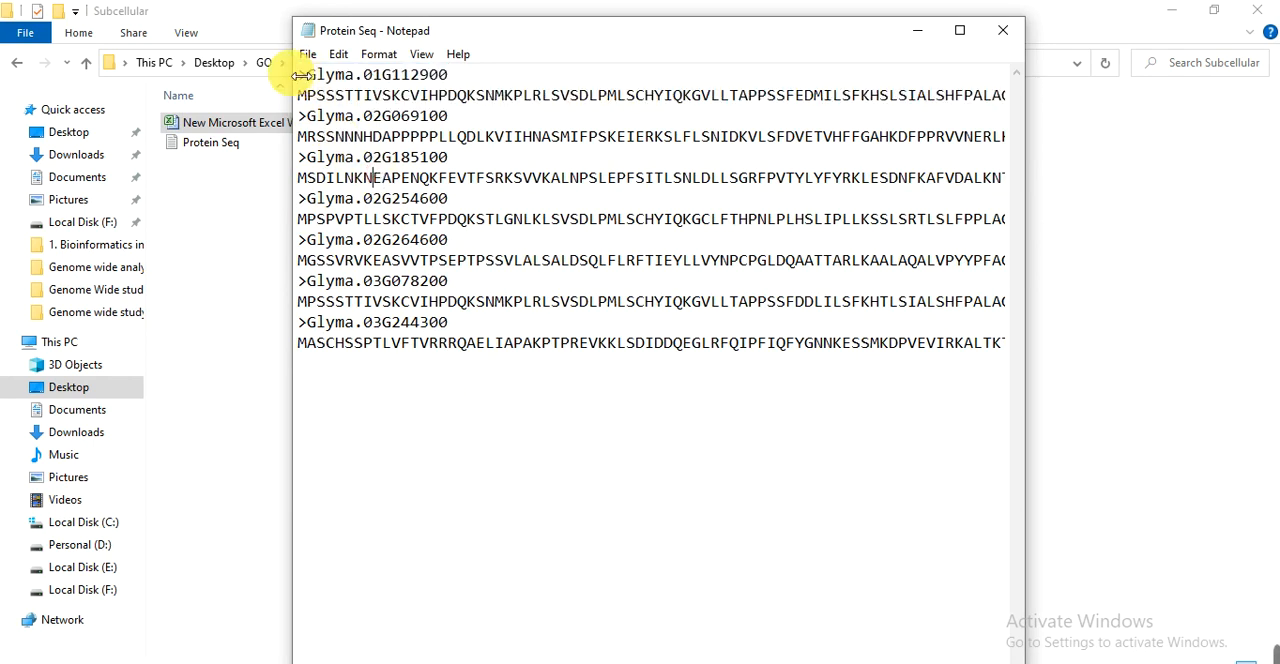
key("ctrl+a")
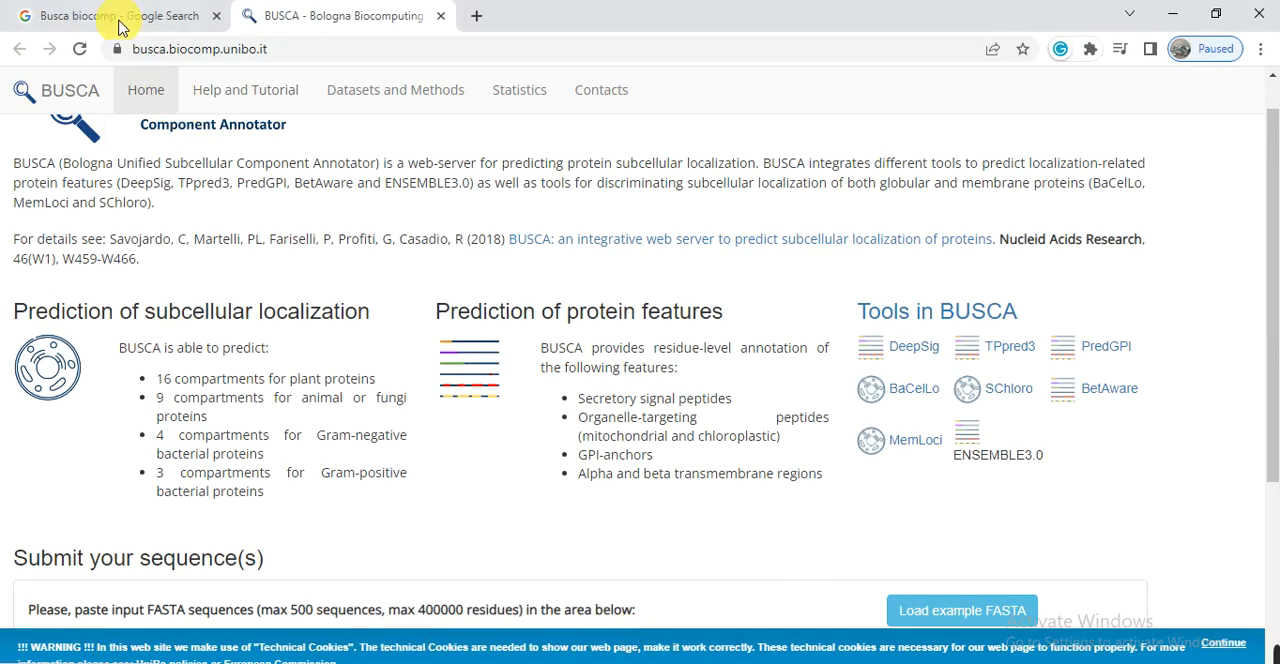
left_click(116, 16)
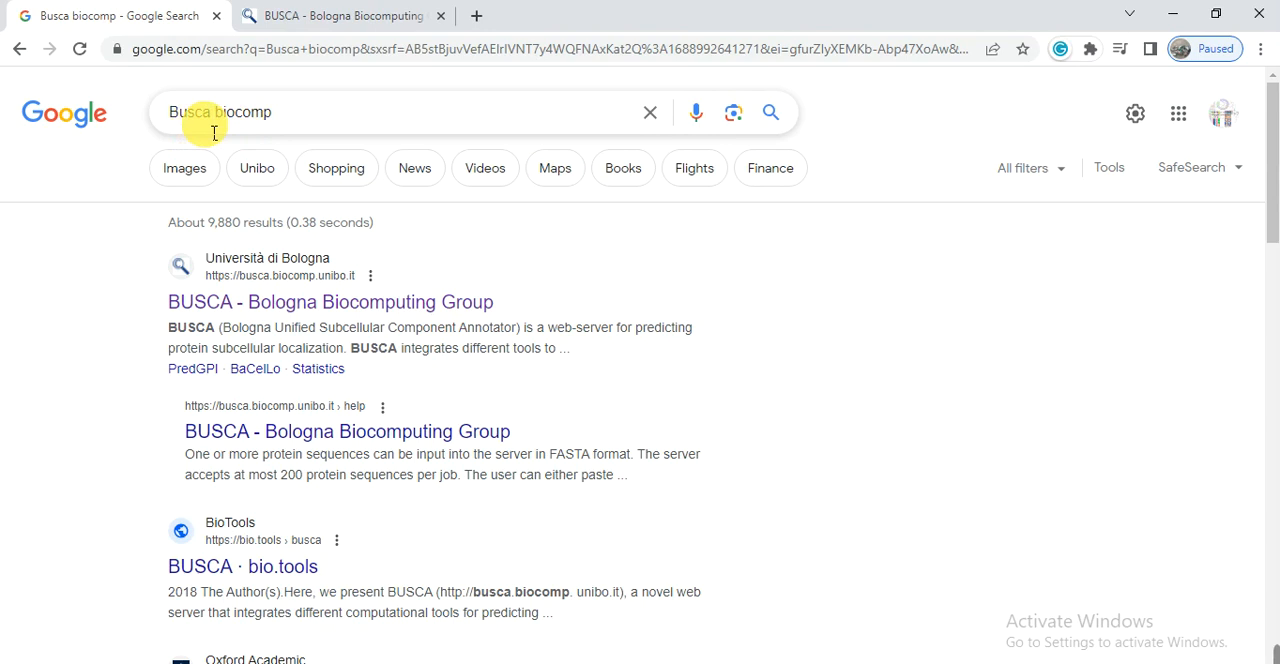
mouse_move(252, 136)
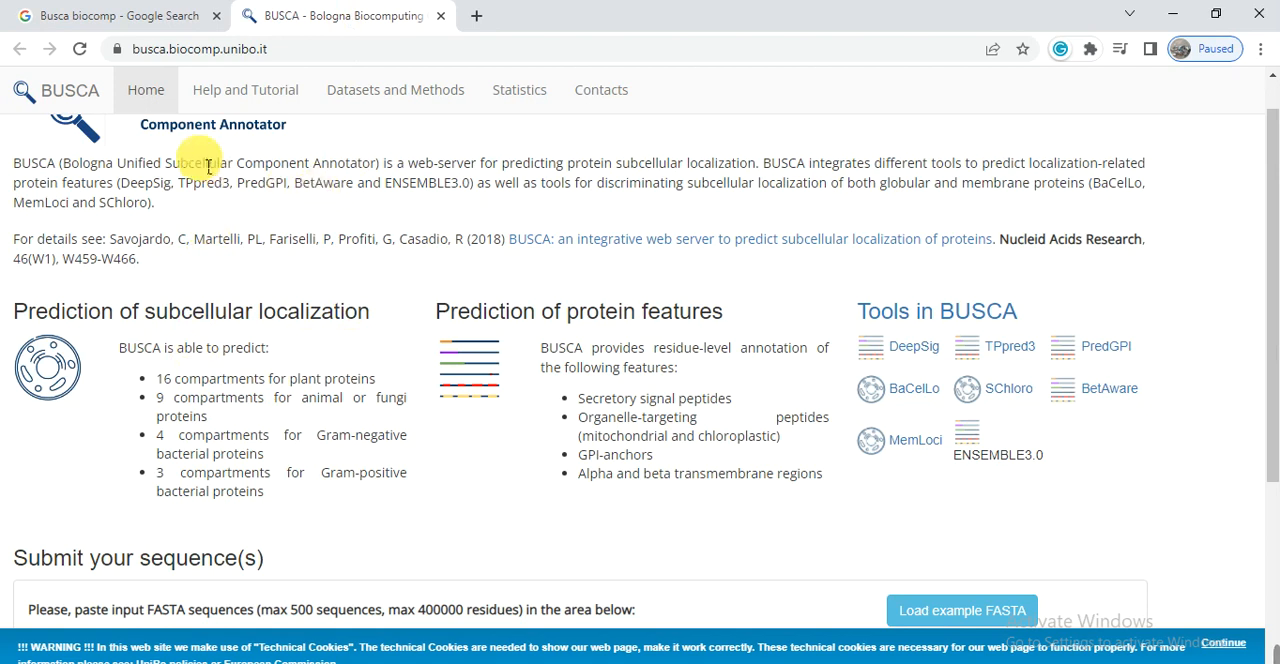
mouse_move(190, 310)
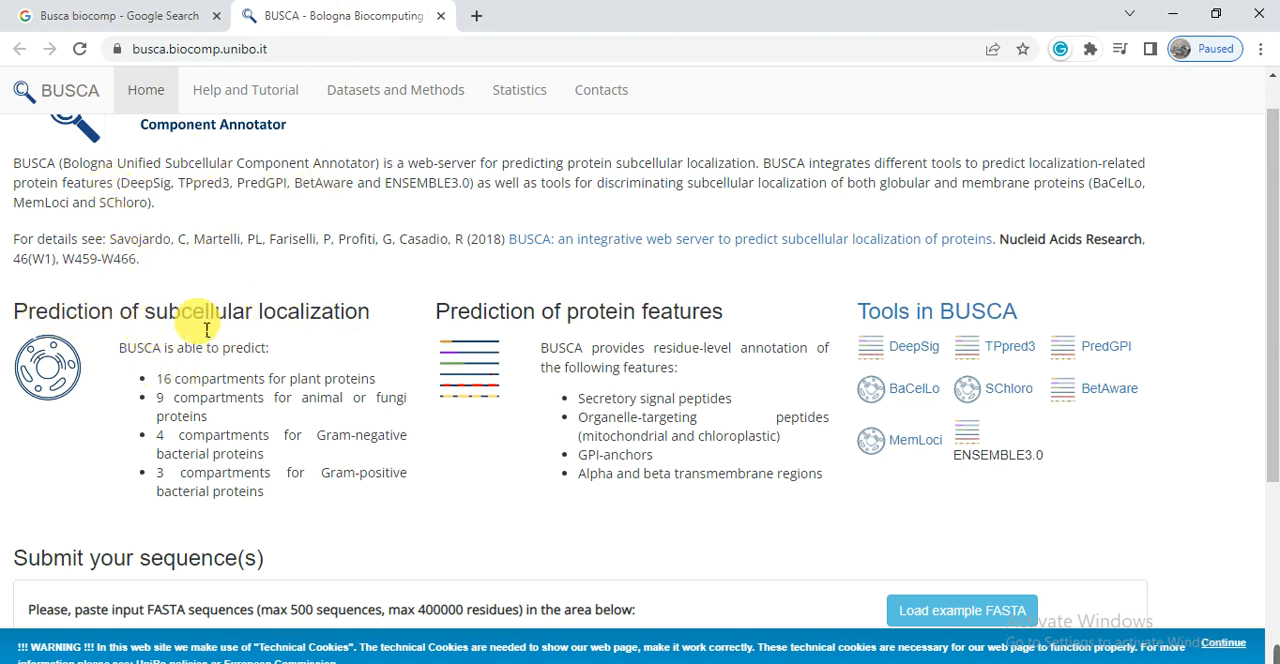
mouse_move(164, 360)
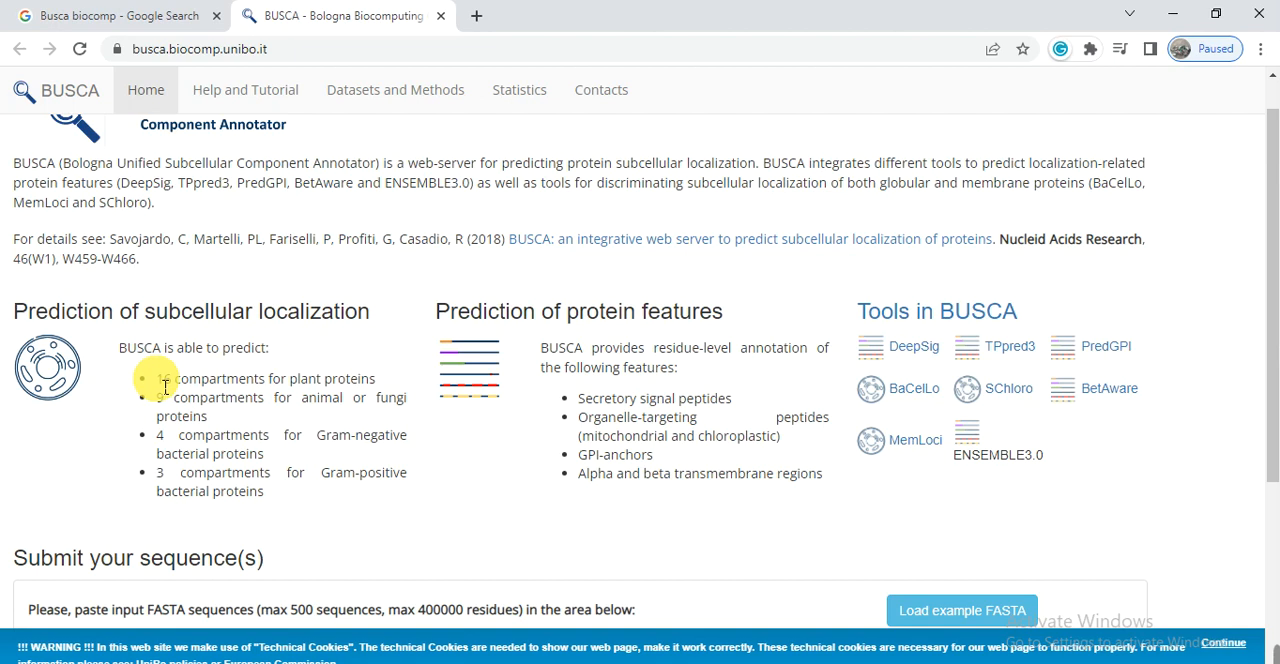
double_click(164, 378)
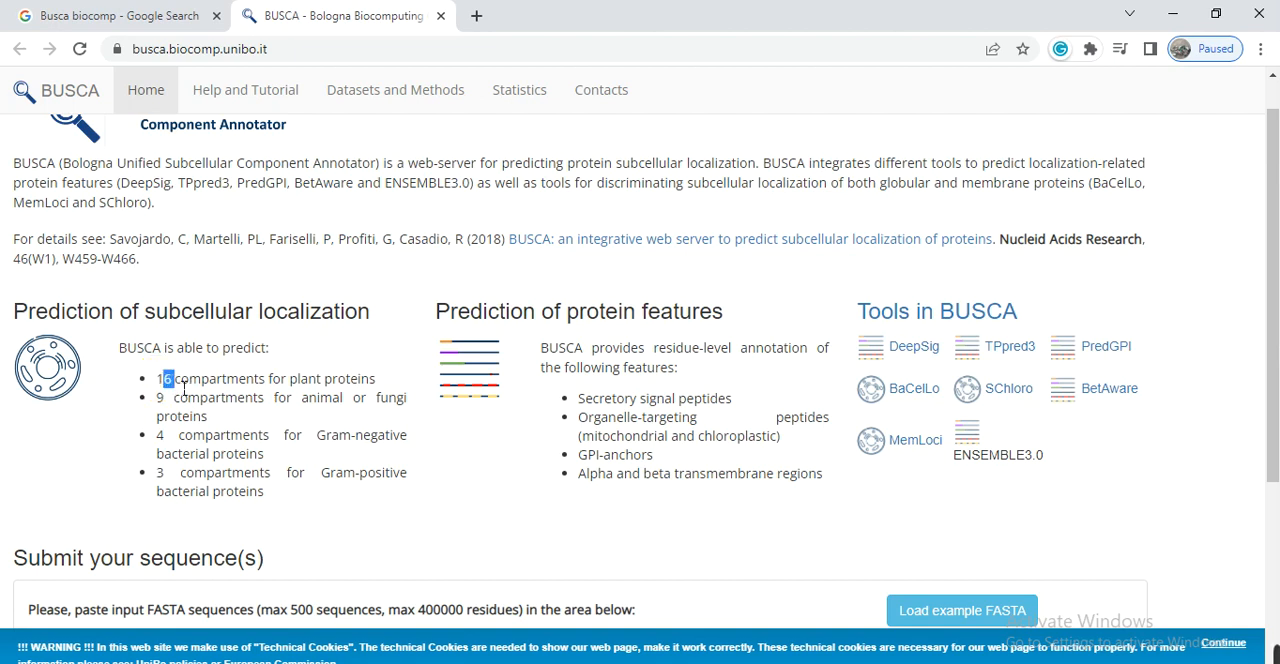
left_click_drag(168, 378, 378, 378)
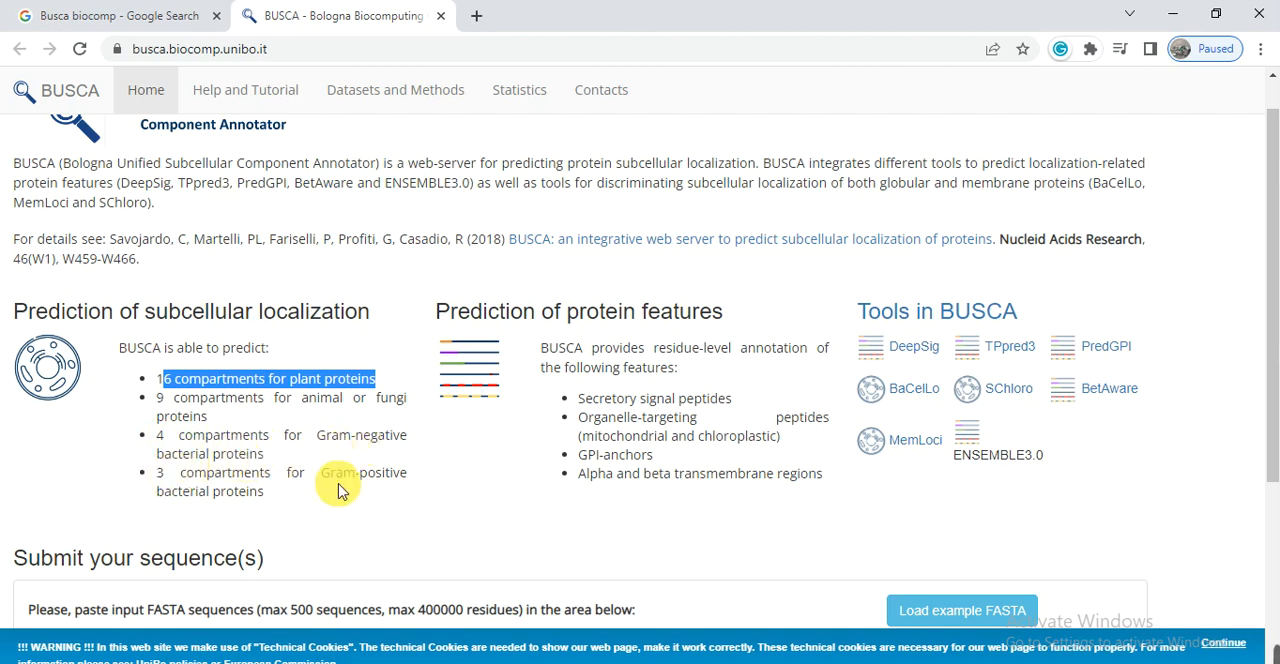
mouse_move(284, 504)
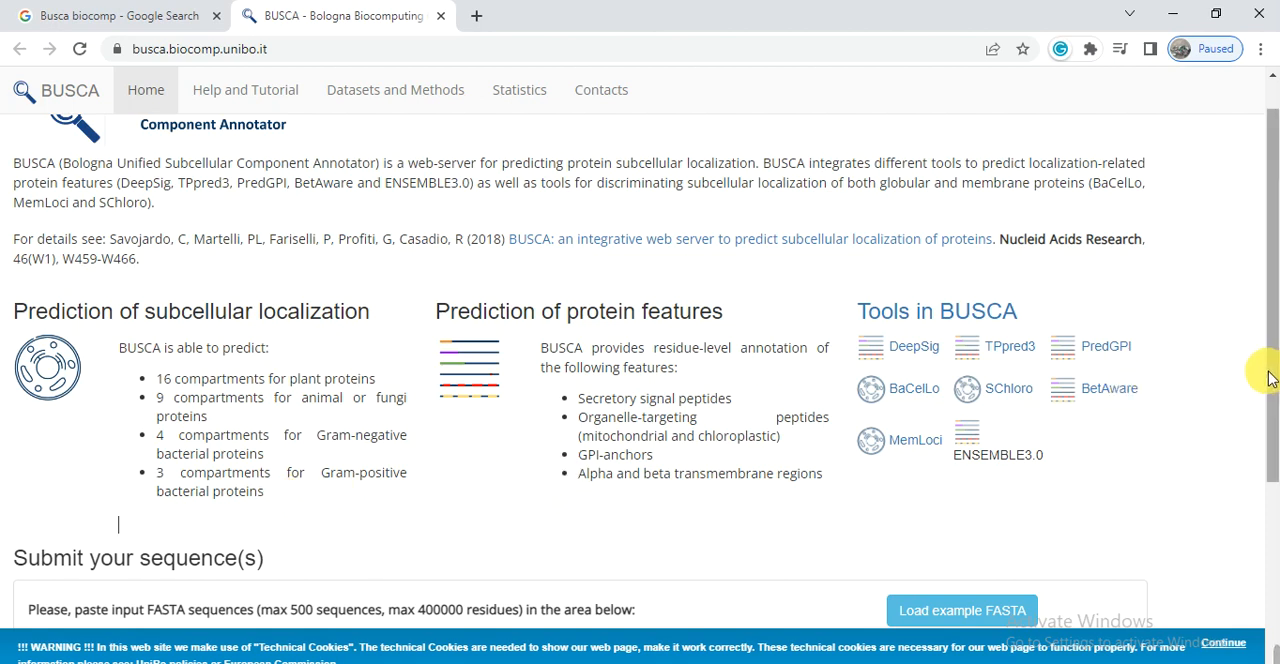
Step: Paste the soybean FASTA sequences into the submission area, keeping Eukarya - Plants - 16 compartments as origin
scroll("down", 3)
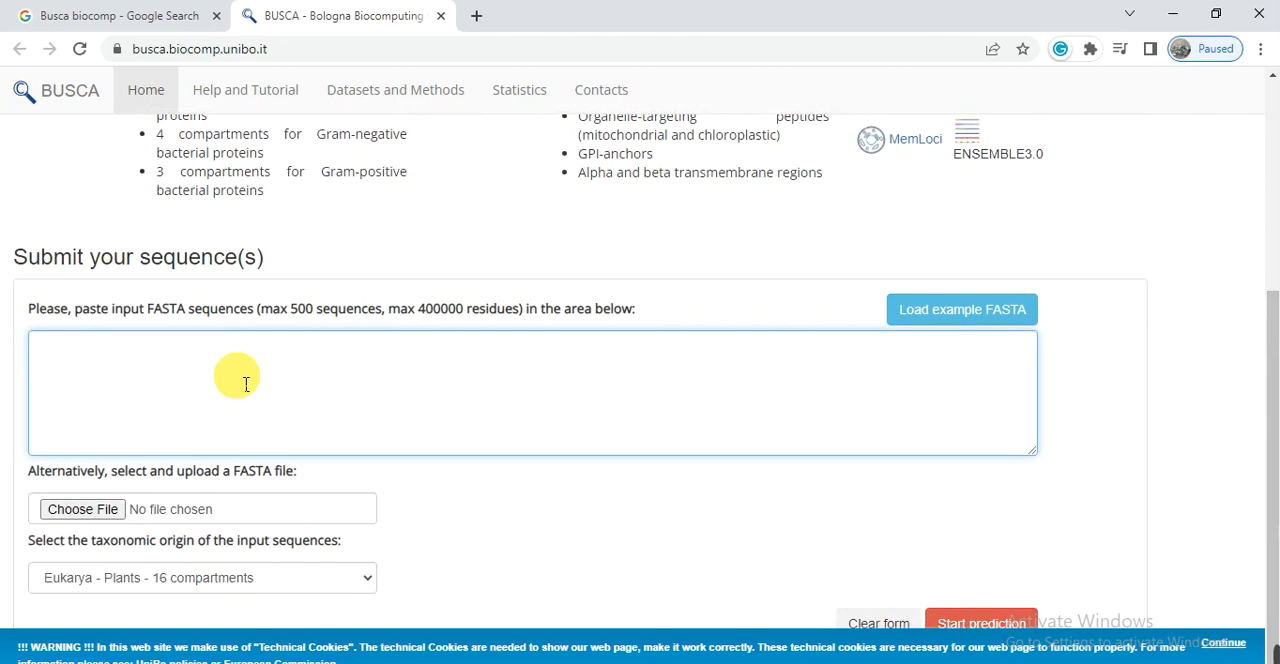
left_click(960, 308)
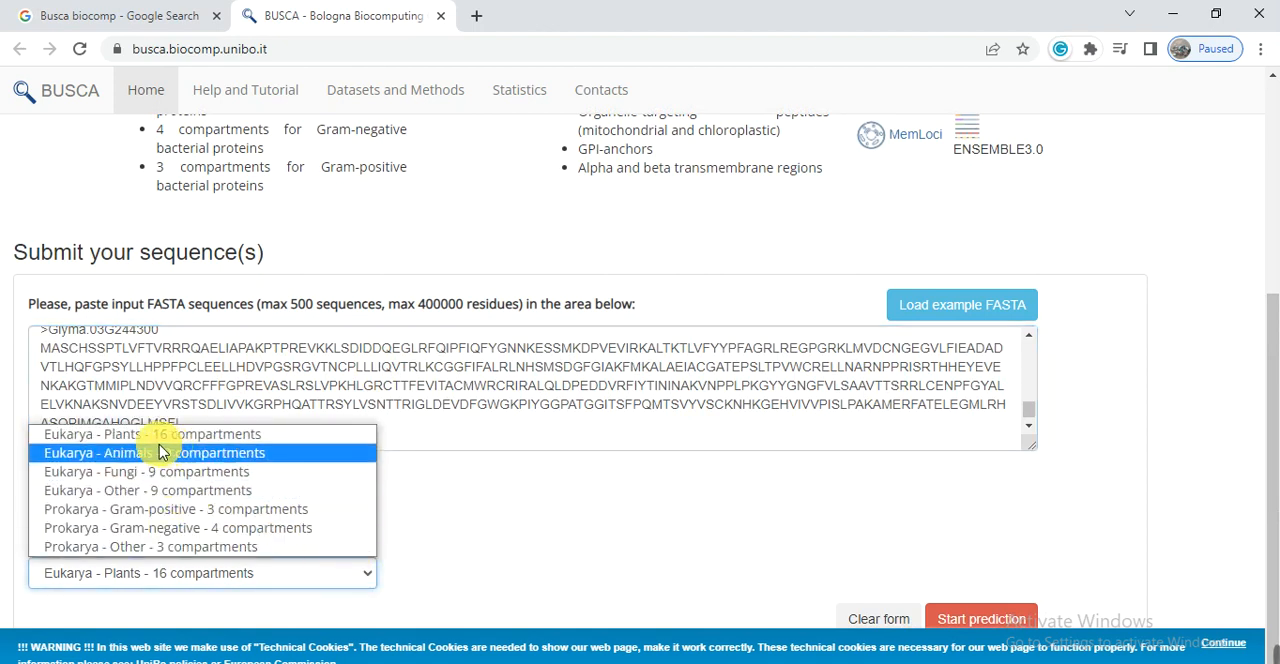
mouse_move(140, 434)
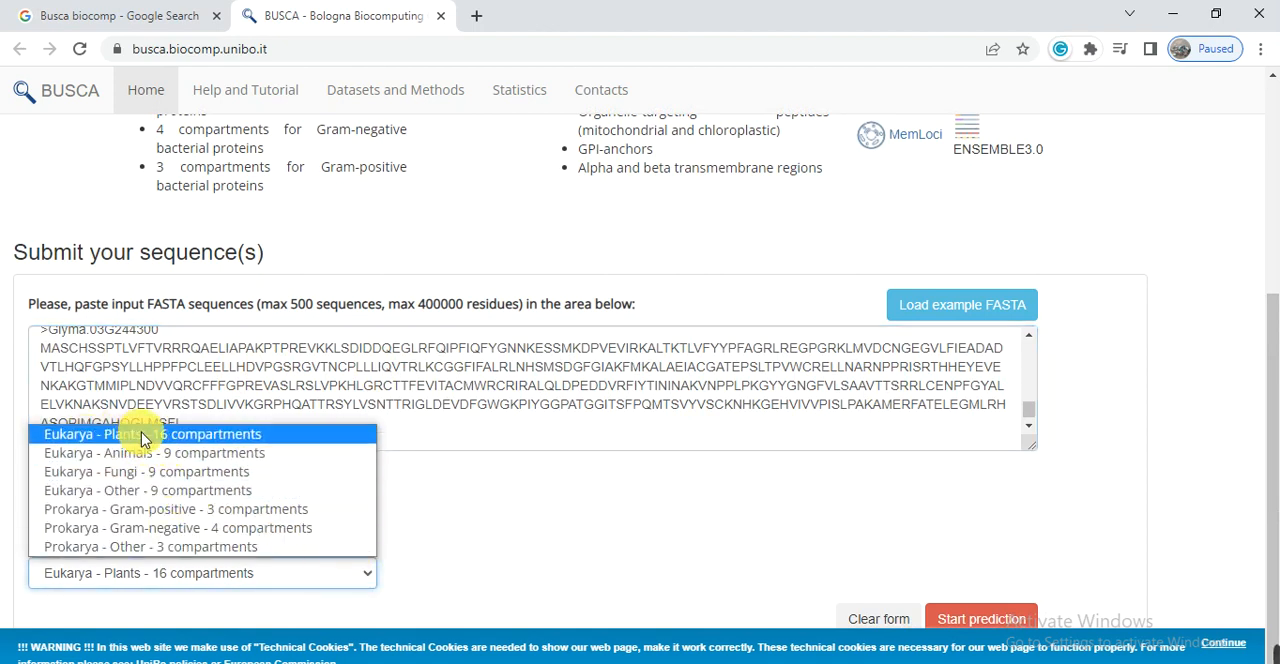
mouse_move(168, 490)
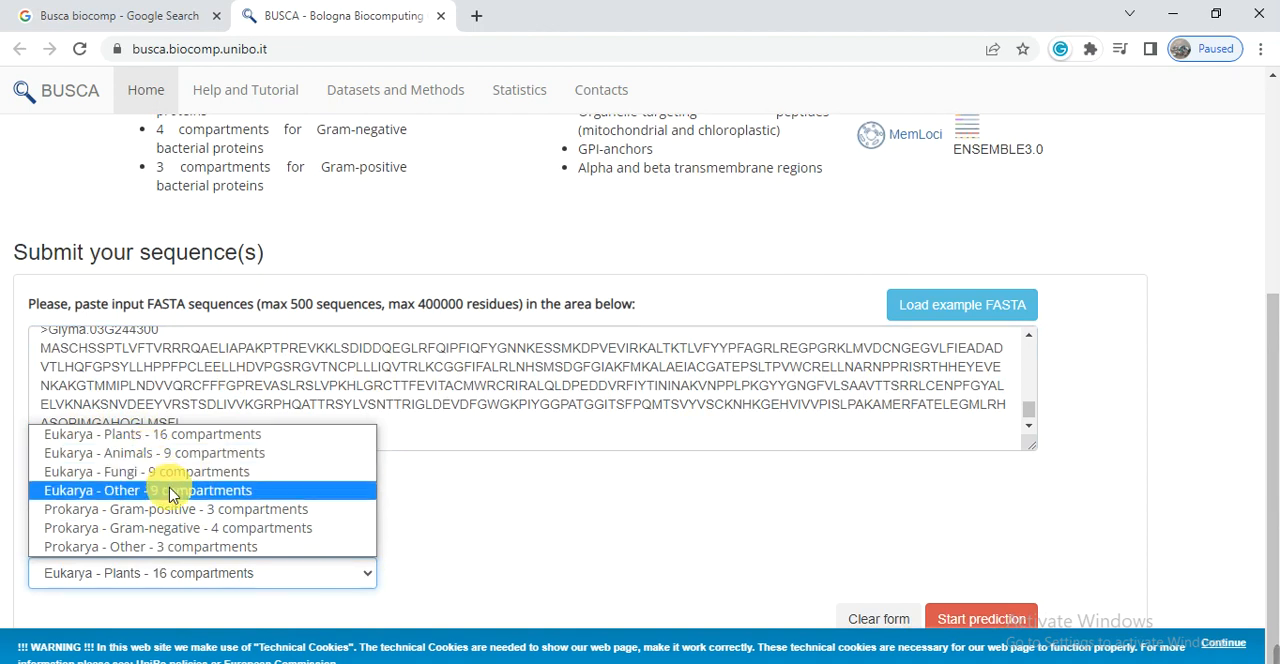
mouse_move(188, 546)
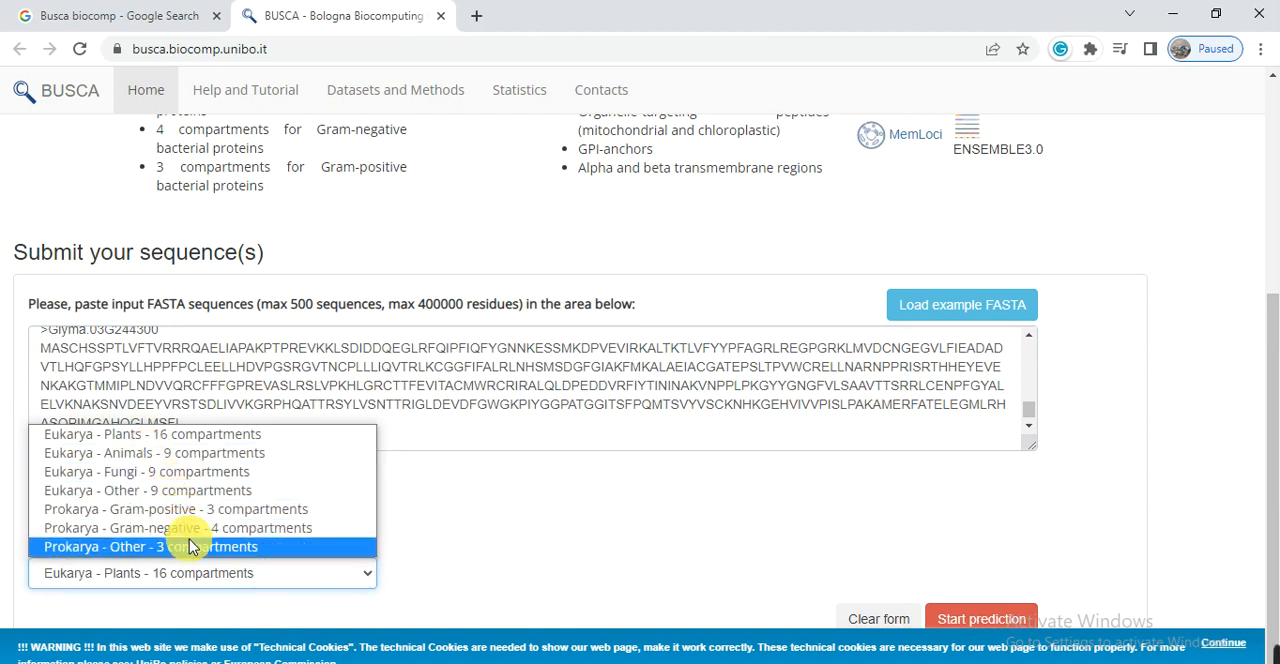
mouse_move(150, 432)
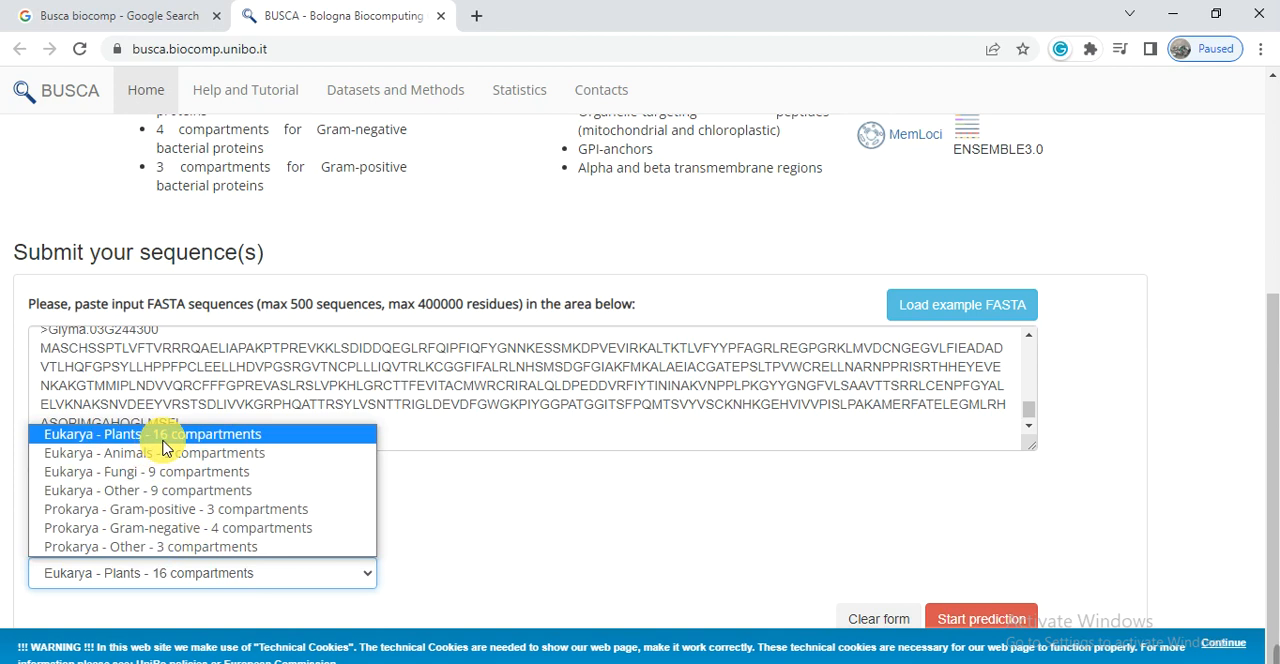
left_click(152, 432)
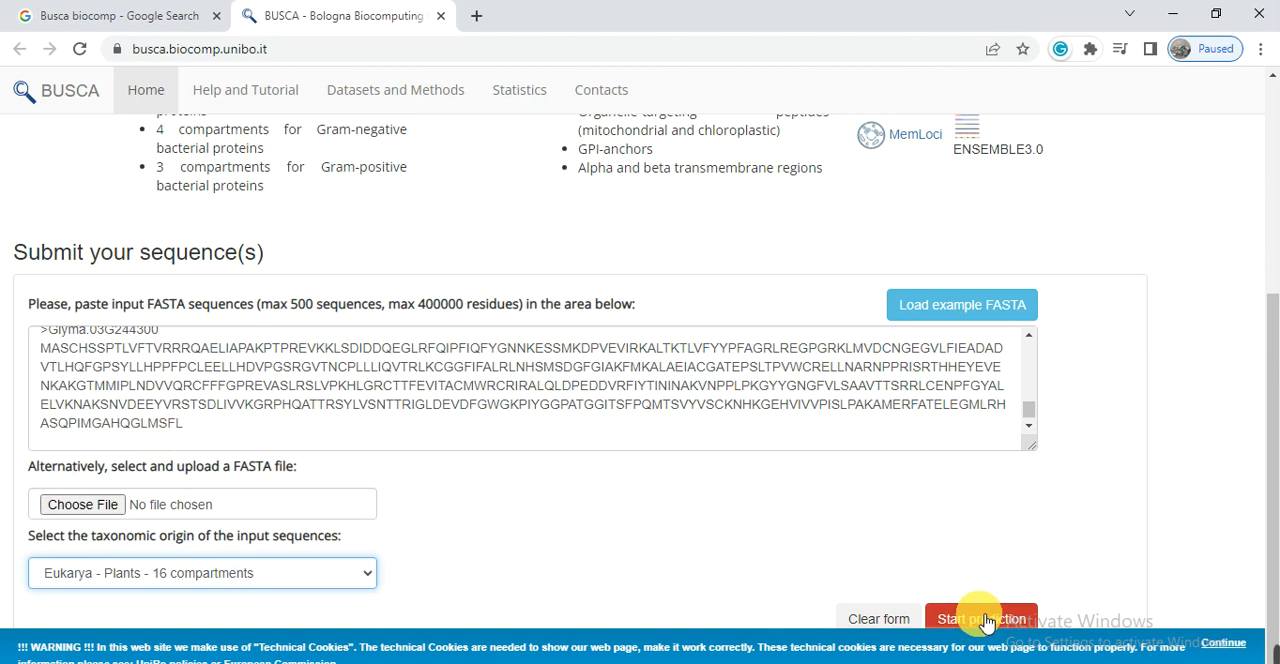
Step: Submit the seven plant sequences for localization prediction and reach the job results page
left_click(980, 618)
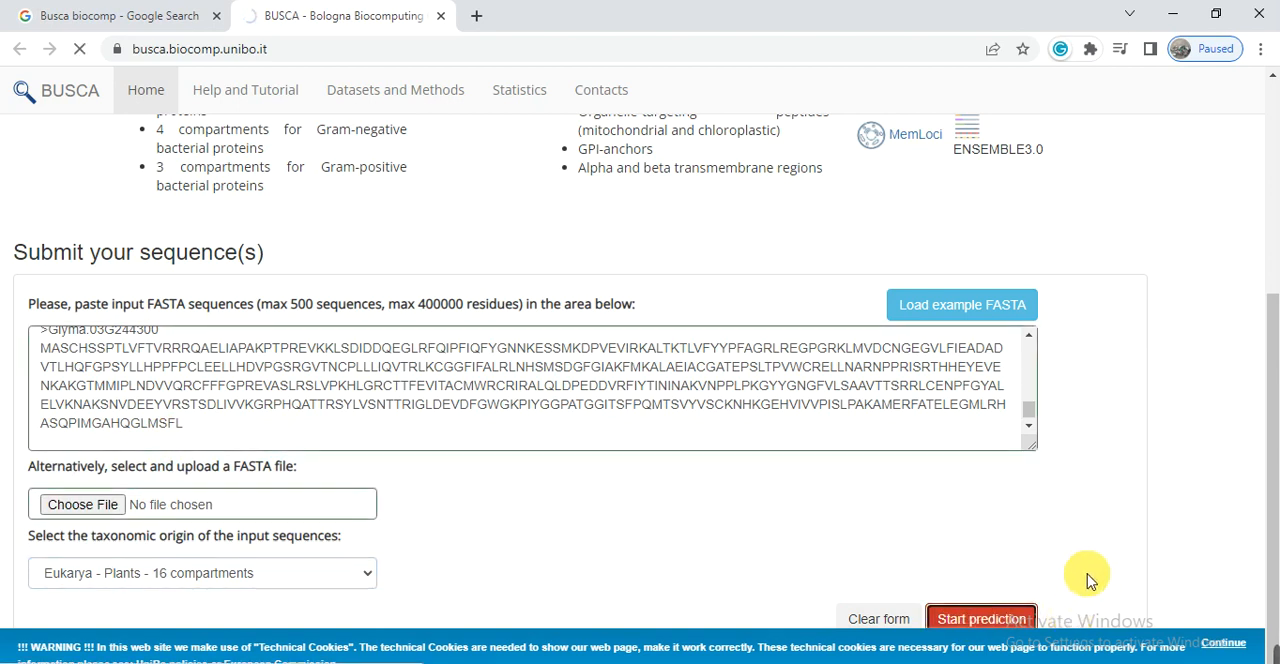
left_click(980, 616)
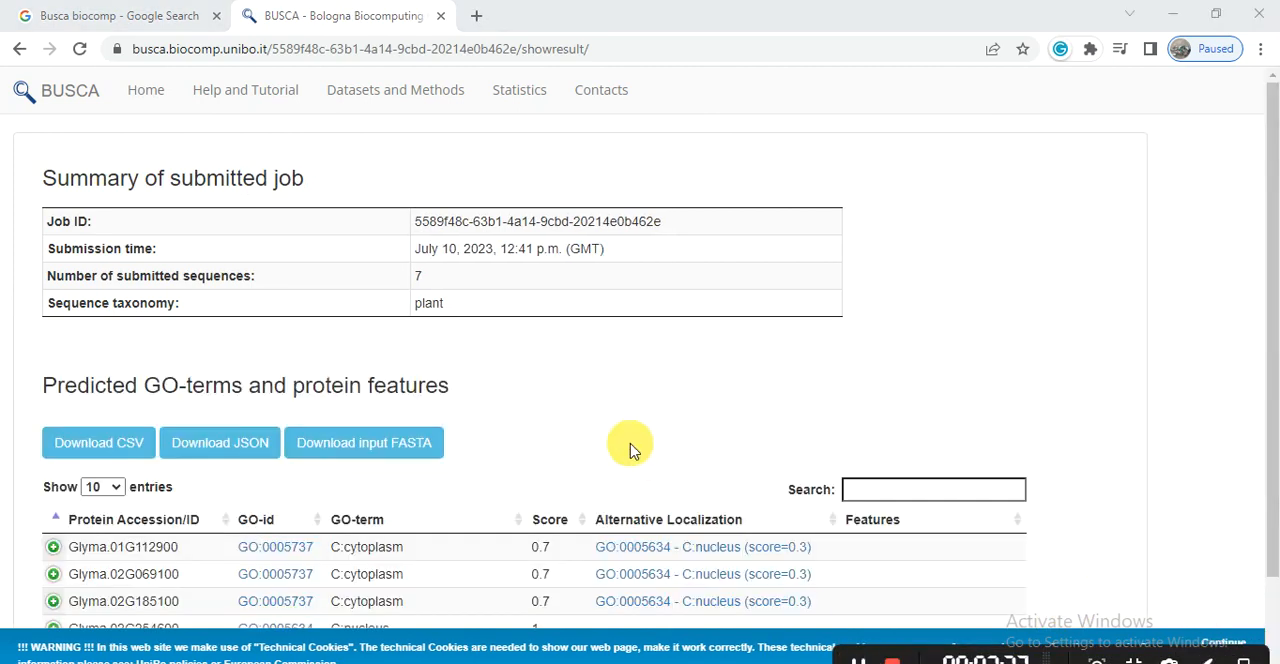
mouse_move(616, 430)
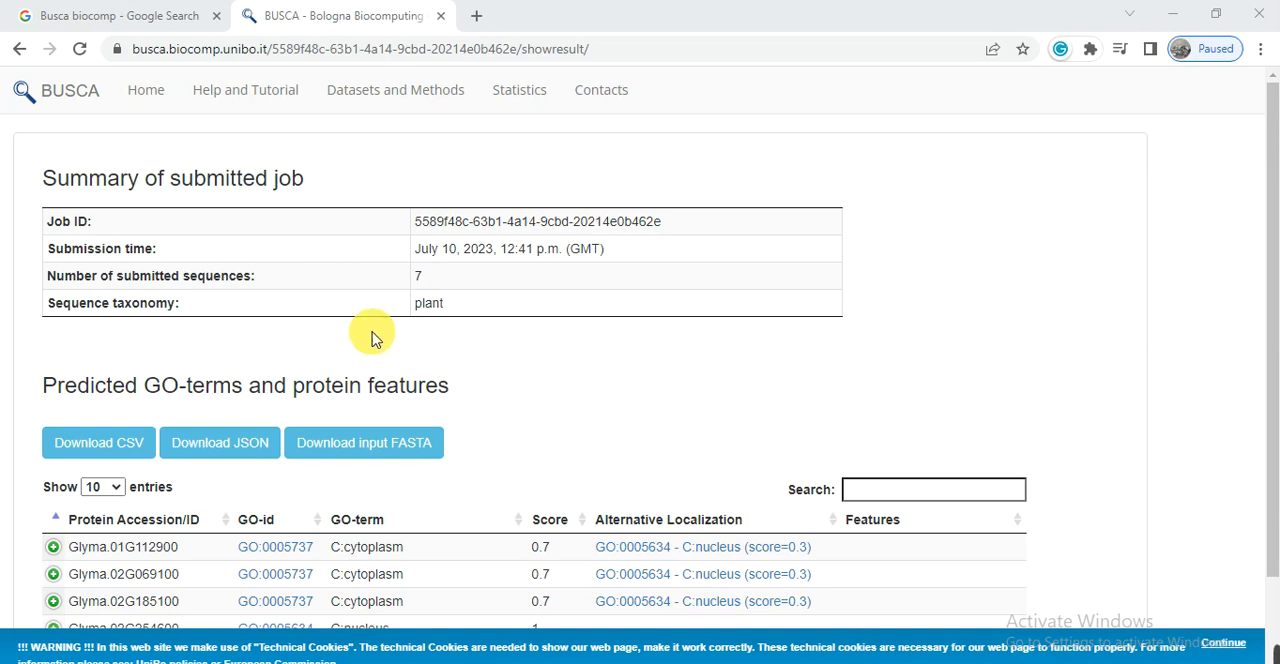
mouse_move(1270, 230)
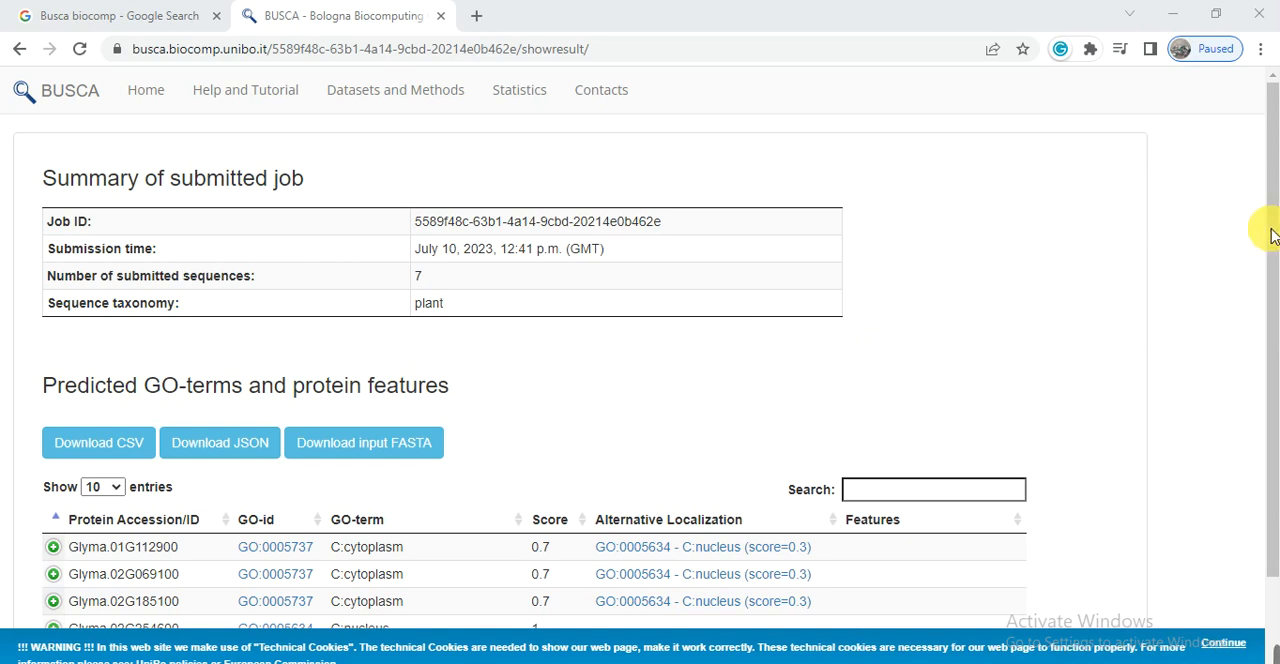
mouse_move(464, 278)
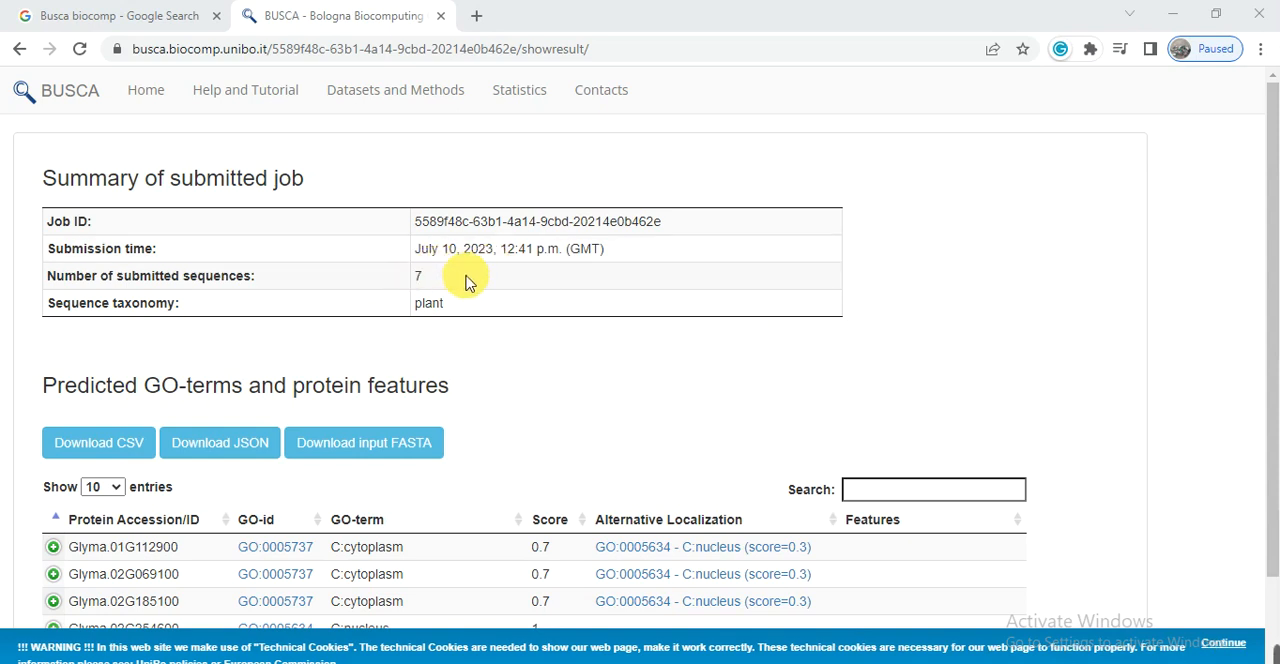
mouse_move(356, 280)
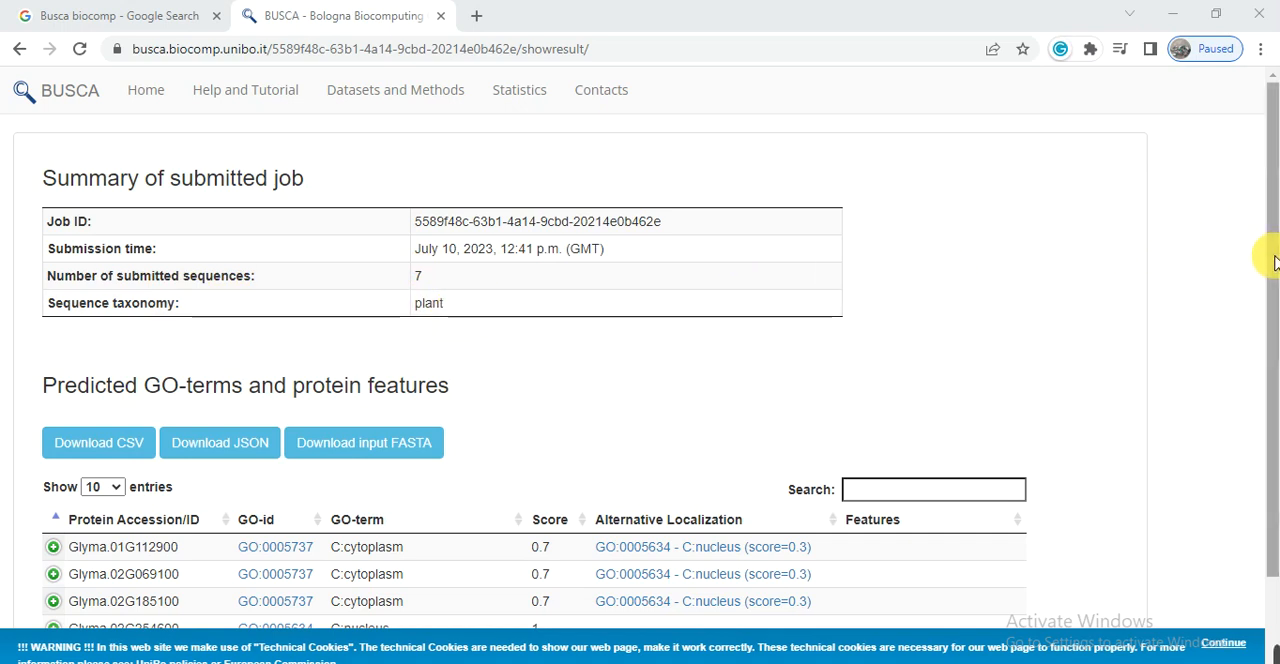
Step: Review the GO-term results table and expand the Glyma.03G244300 row to show its protein features
scroll("down", 3)
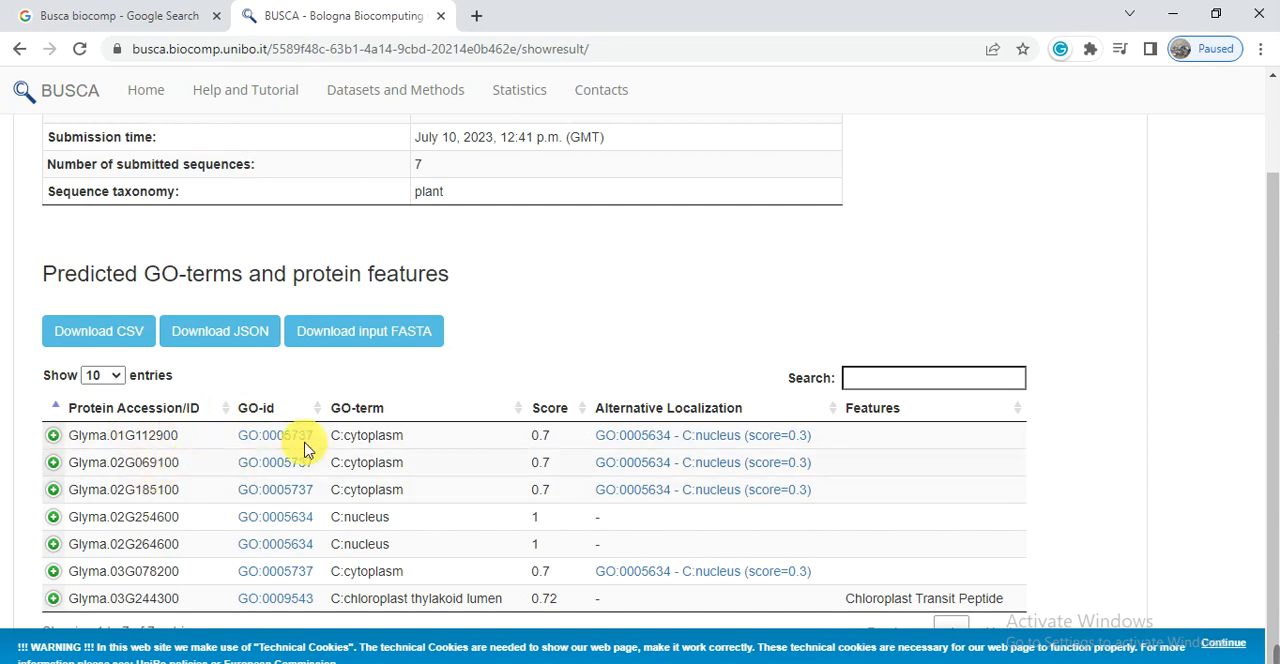
mouse_move(356, 412)
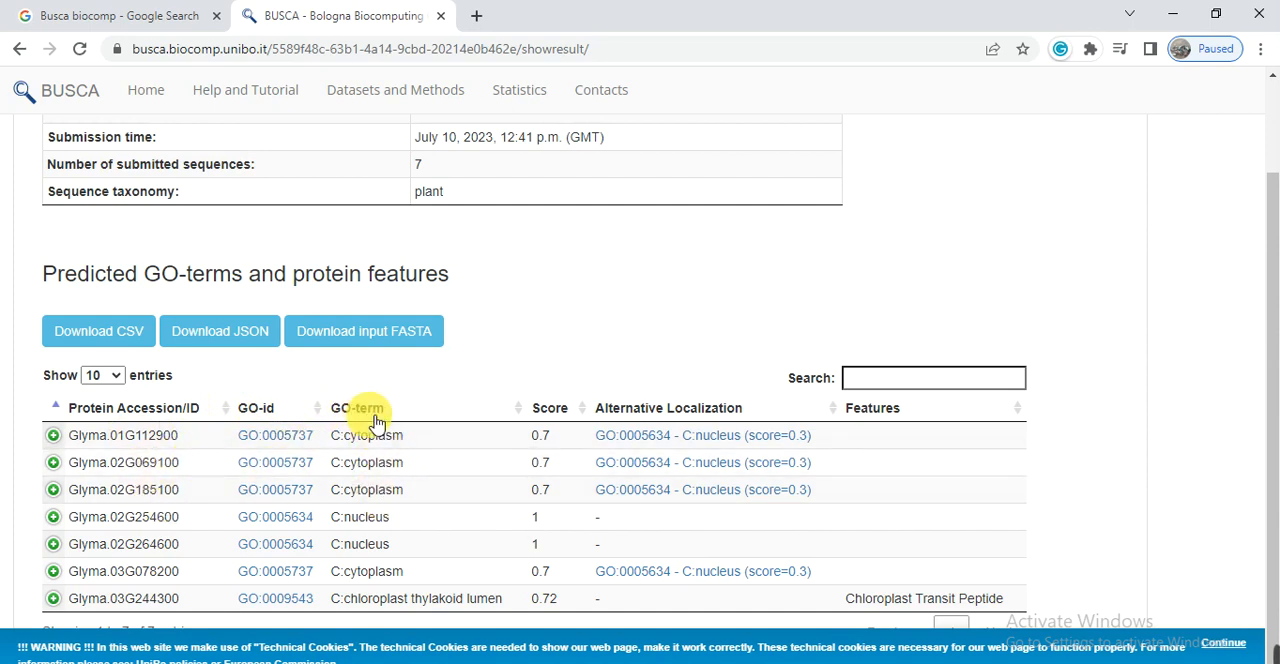
mouse_move(464, 460)
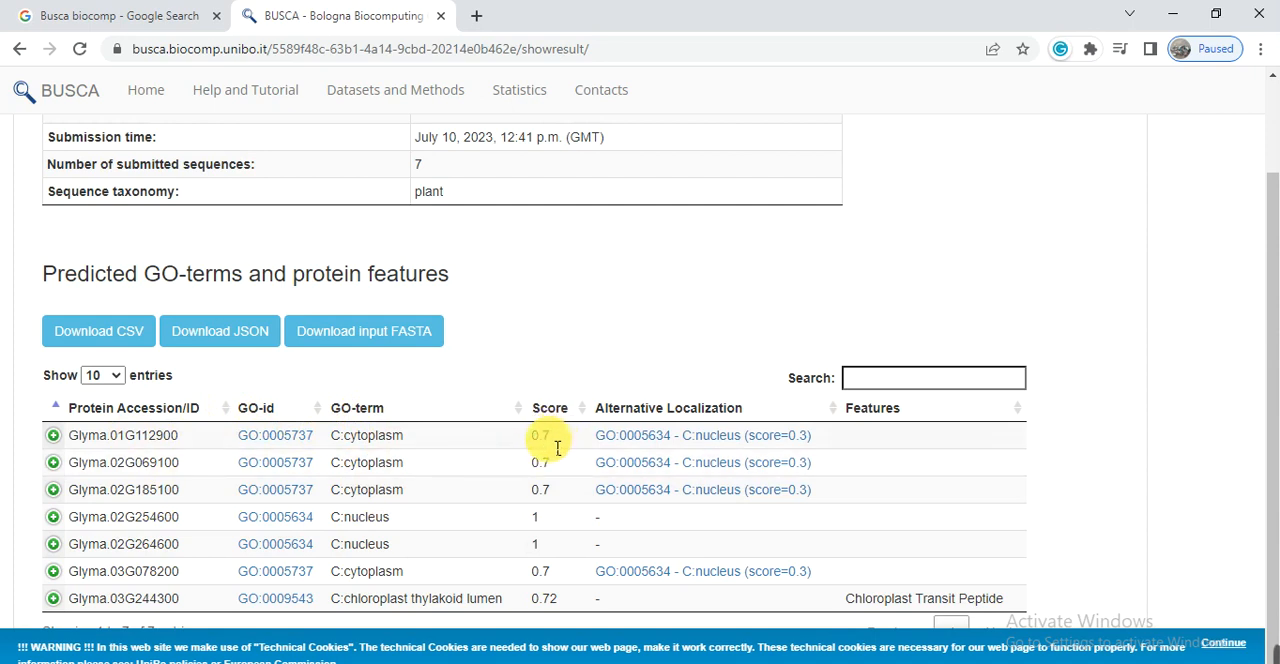
mouse_move(410, 452)
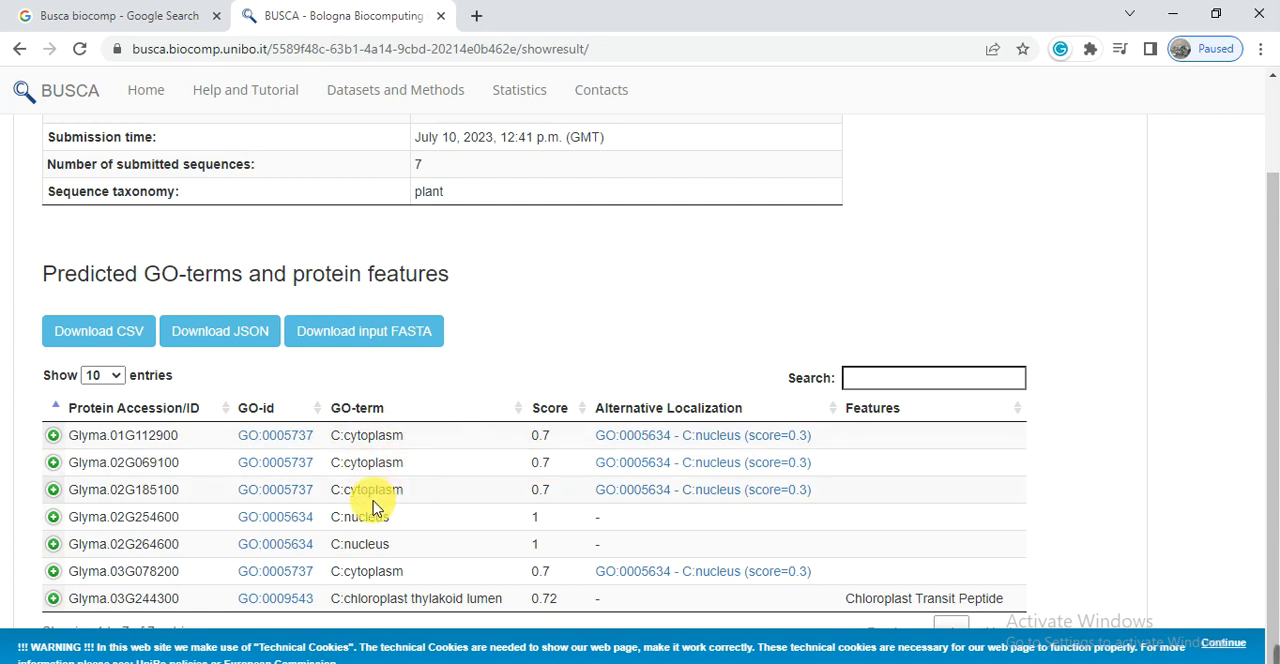
mouse_move(540, 440)
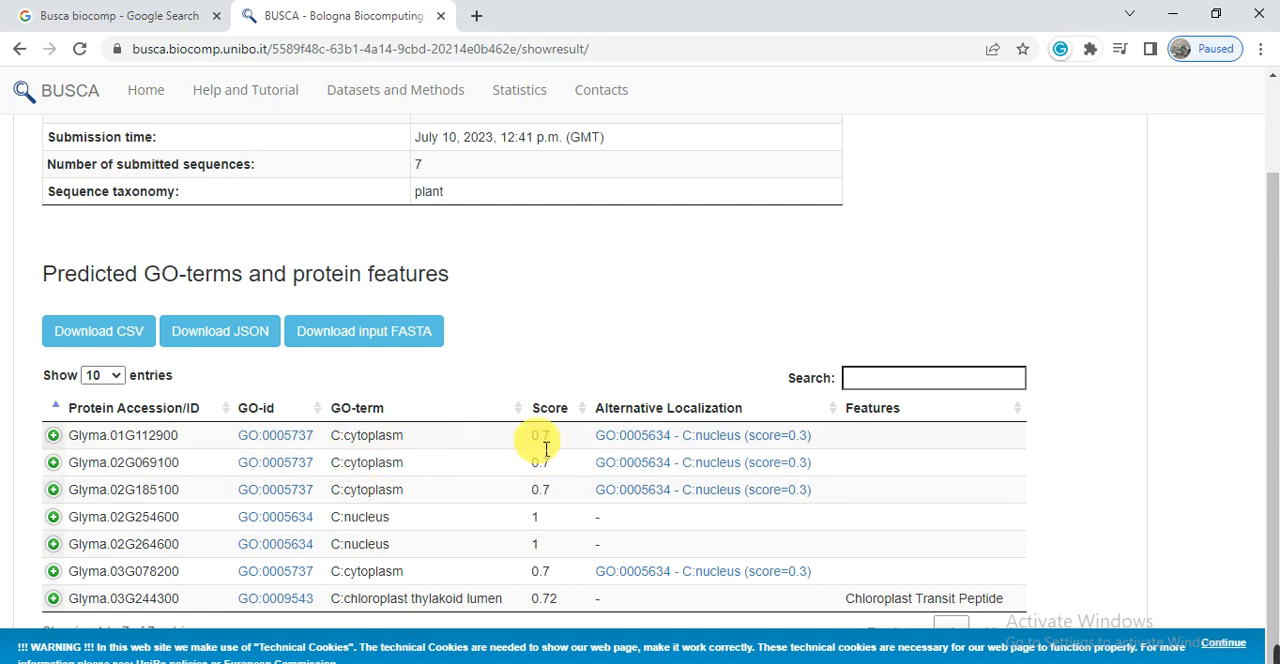
mouse_move(558, 528)
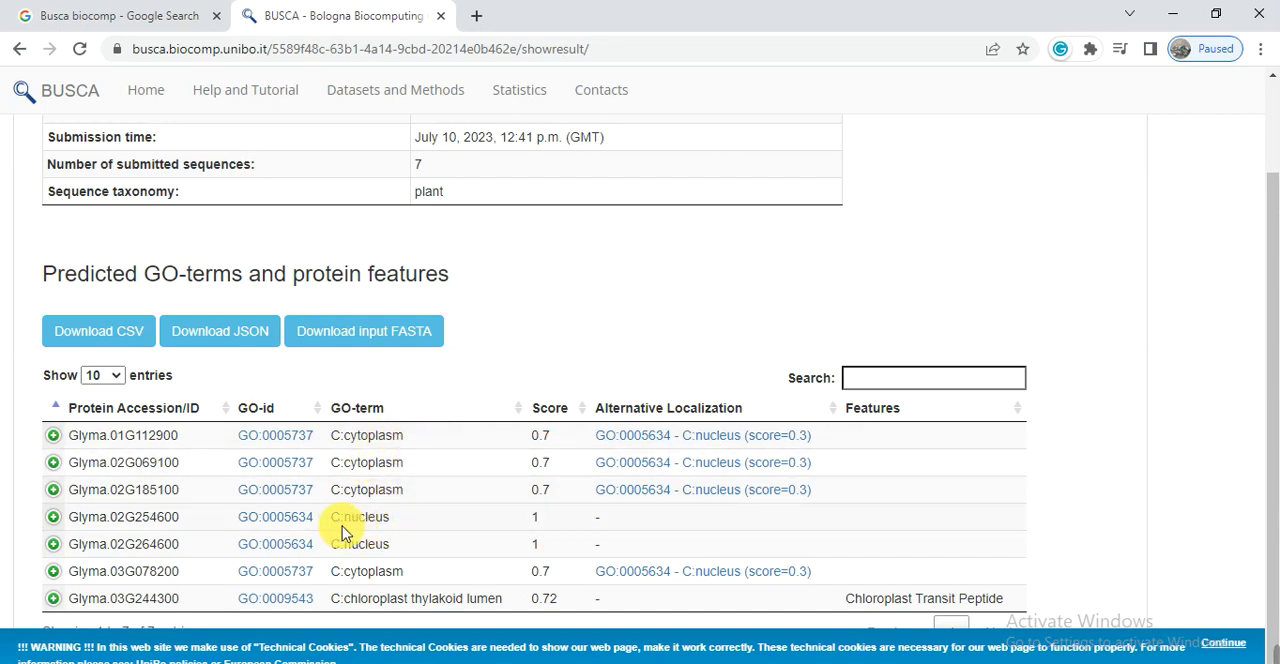
mouse_move(418, 572)
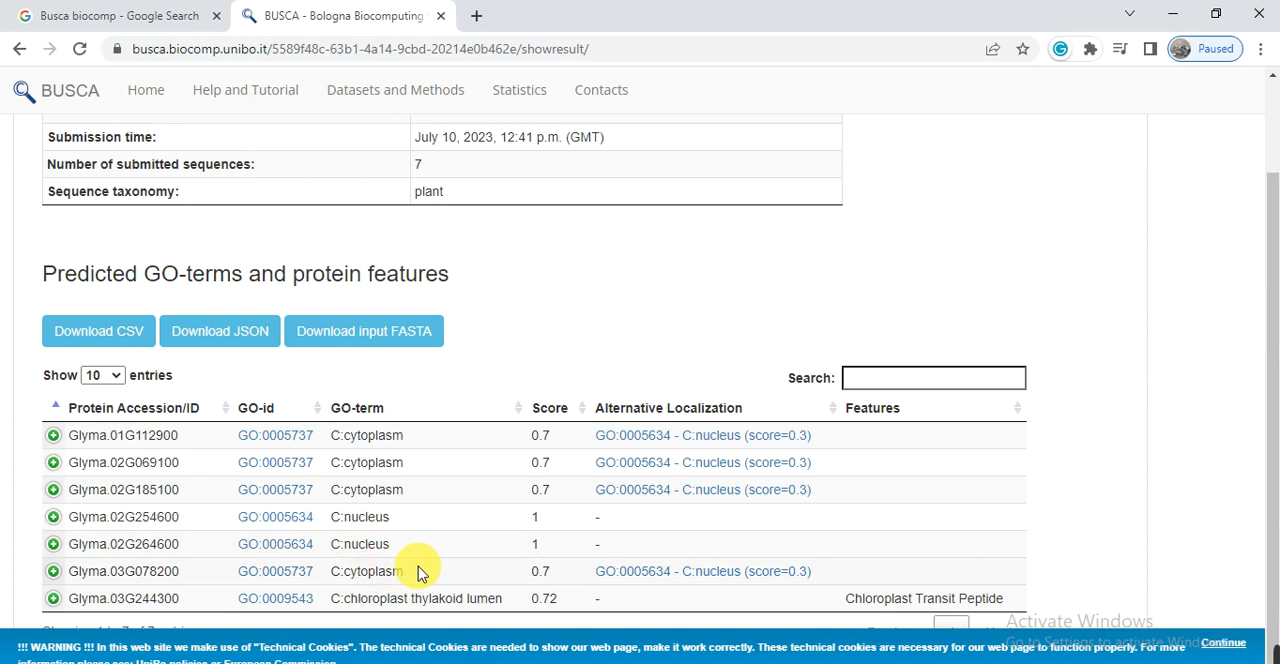
mouse_move(384, 612)
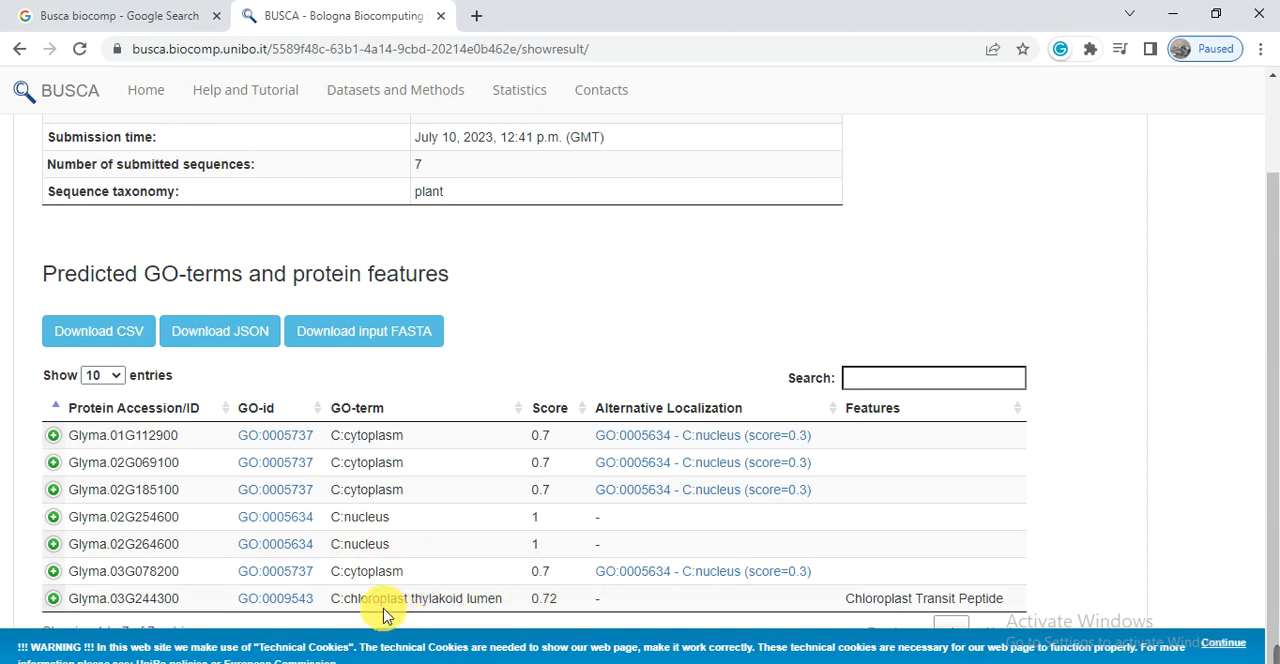
mouse_move(518, 584)
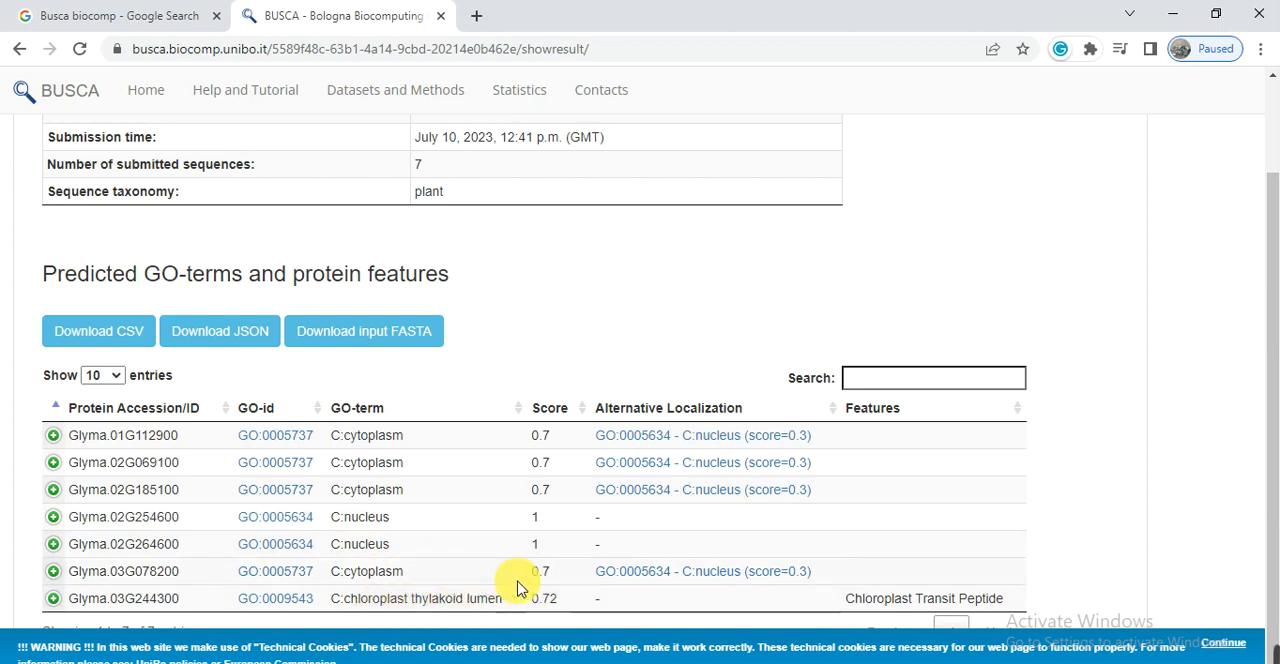
mouse_move(608, 444)
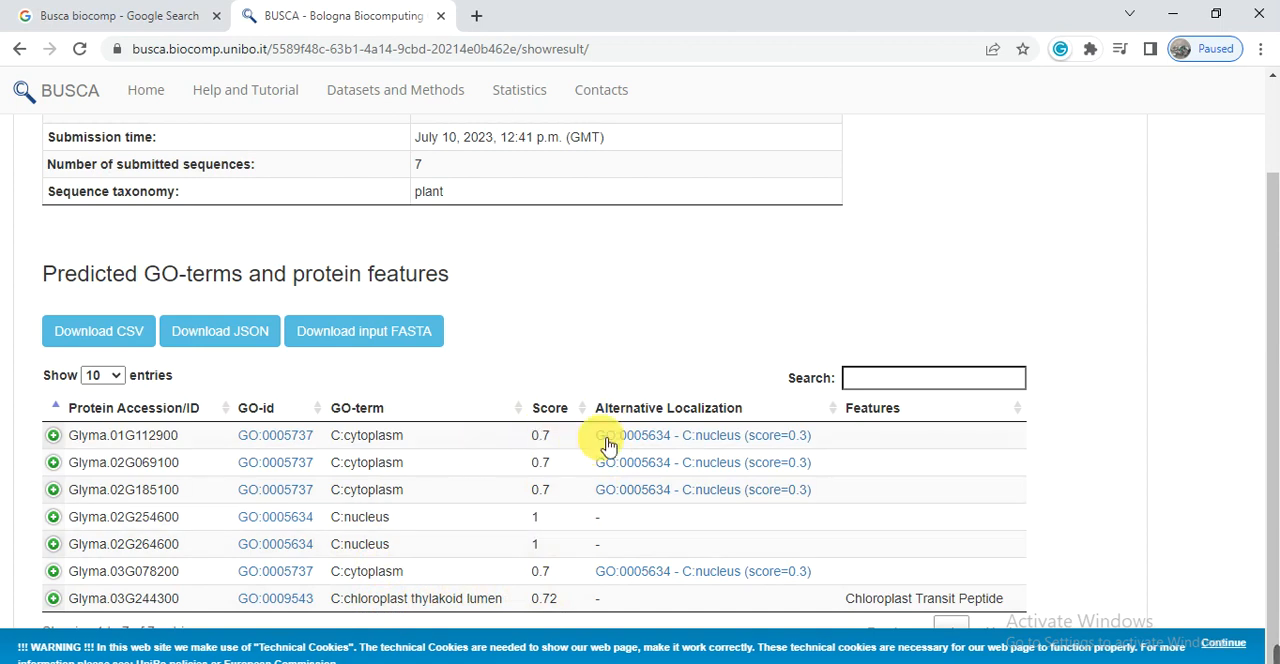
mouse_move(630, 506)
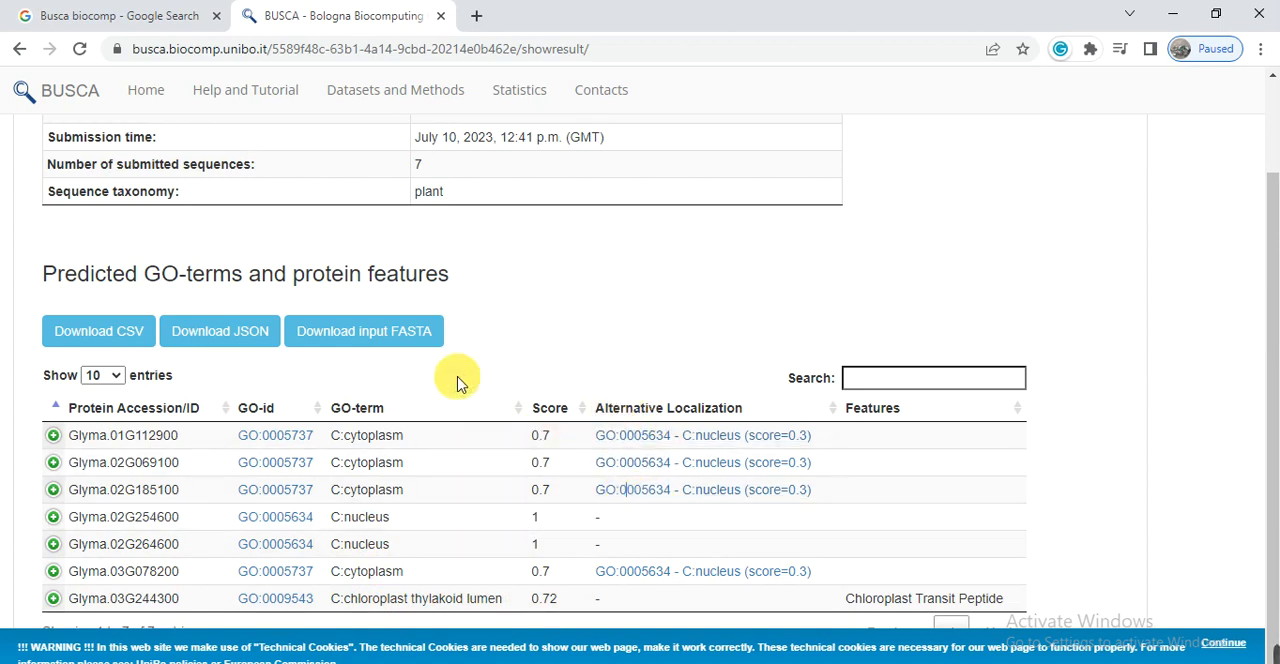
mouse_move(56, 436)
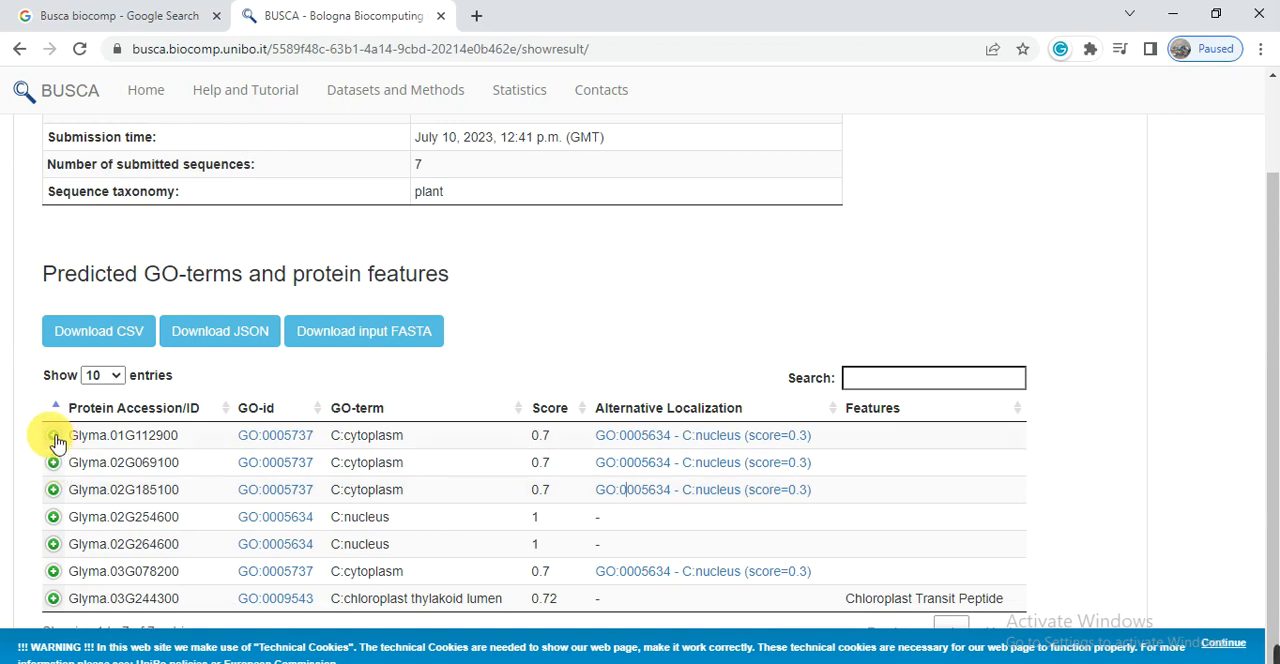
left_click(54, 436)
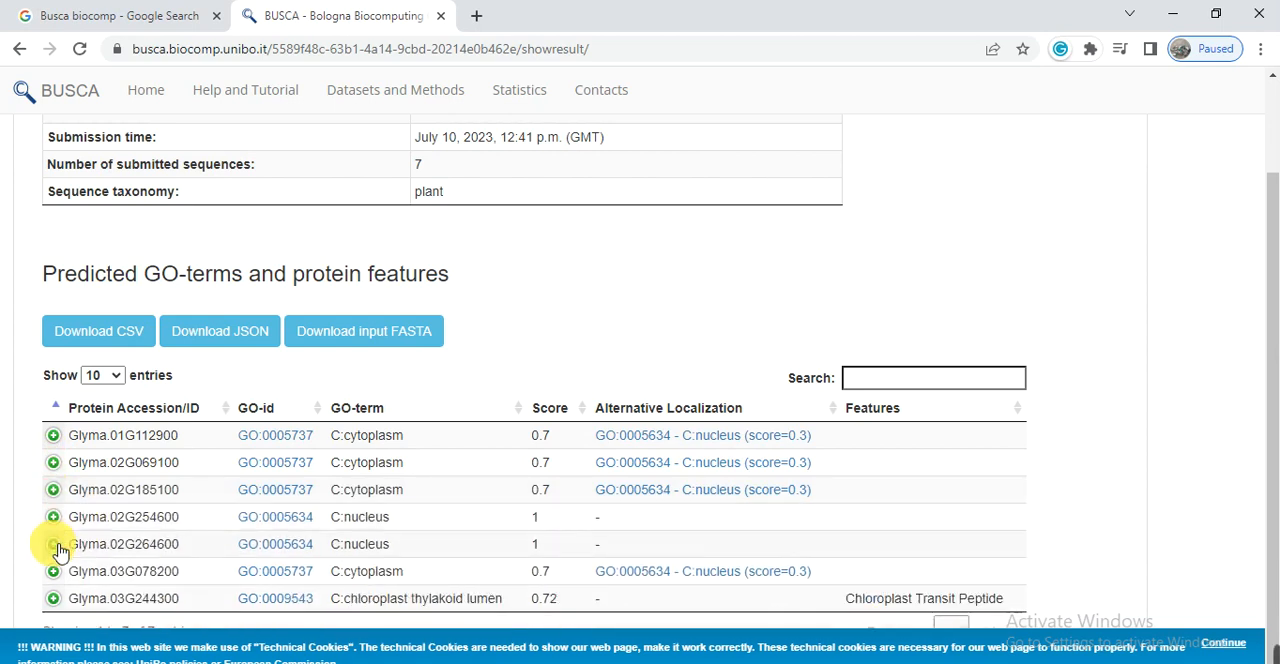
left_click(54, 544)
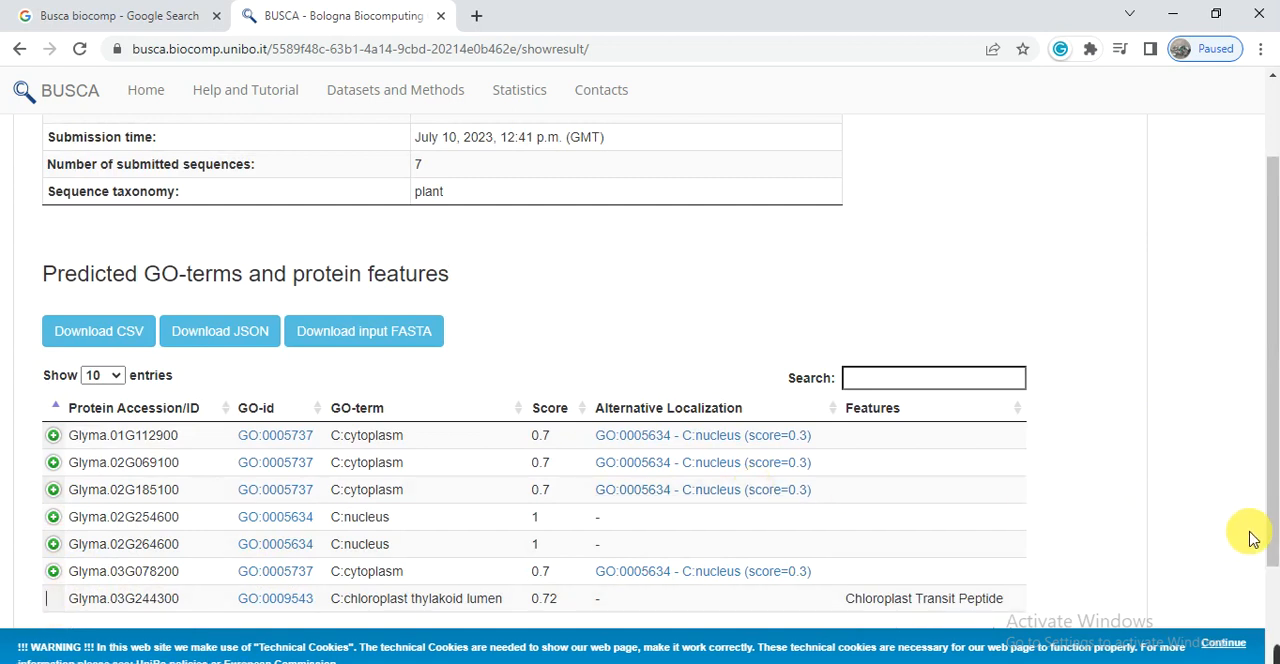
scroll("down", 3)
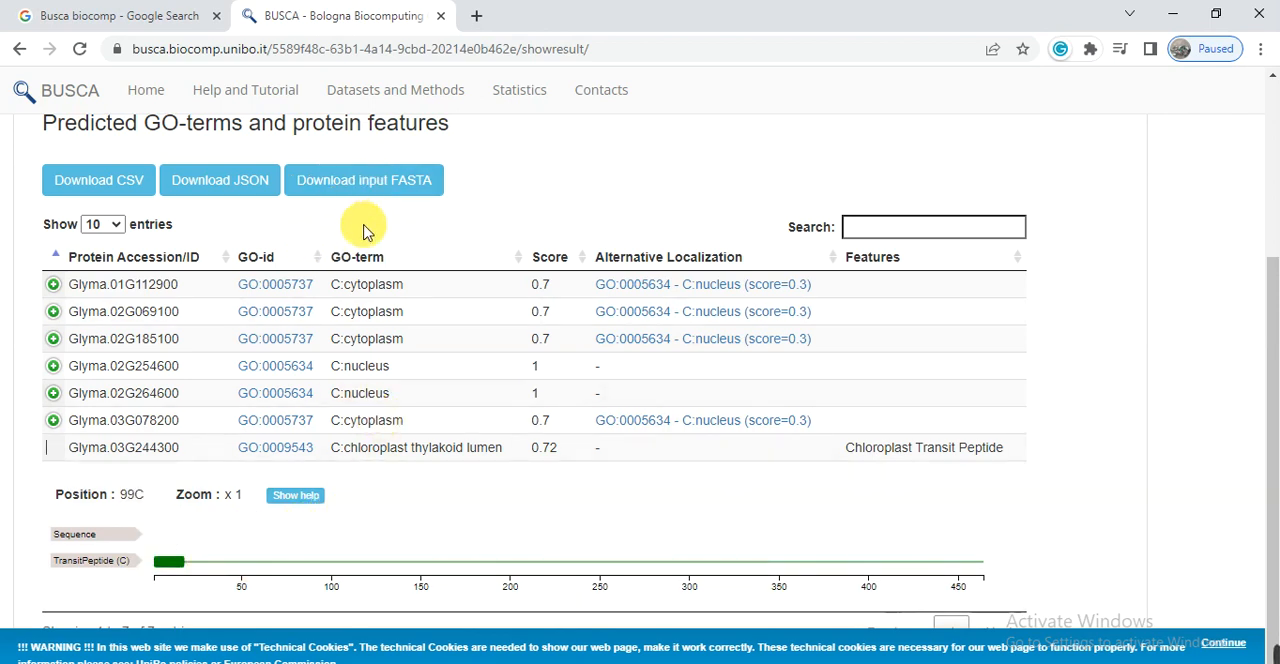
mouse_move(296, 496)
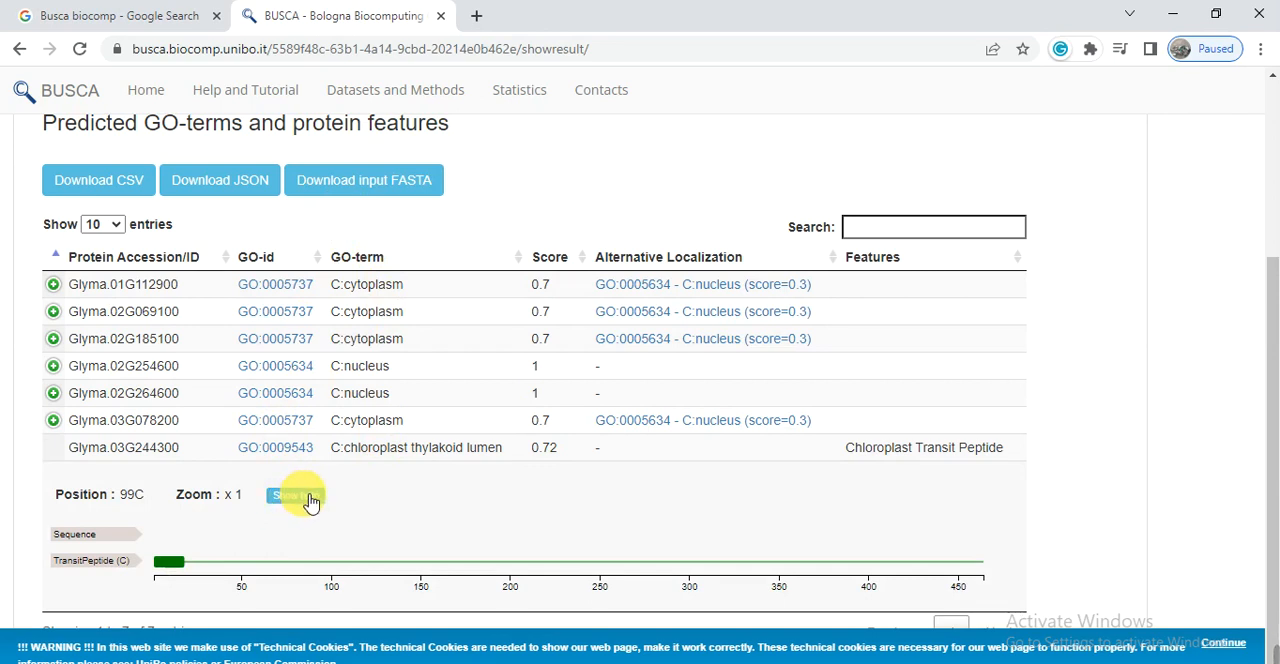
mouse_move(1256, 532)
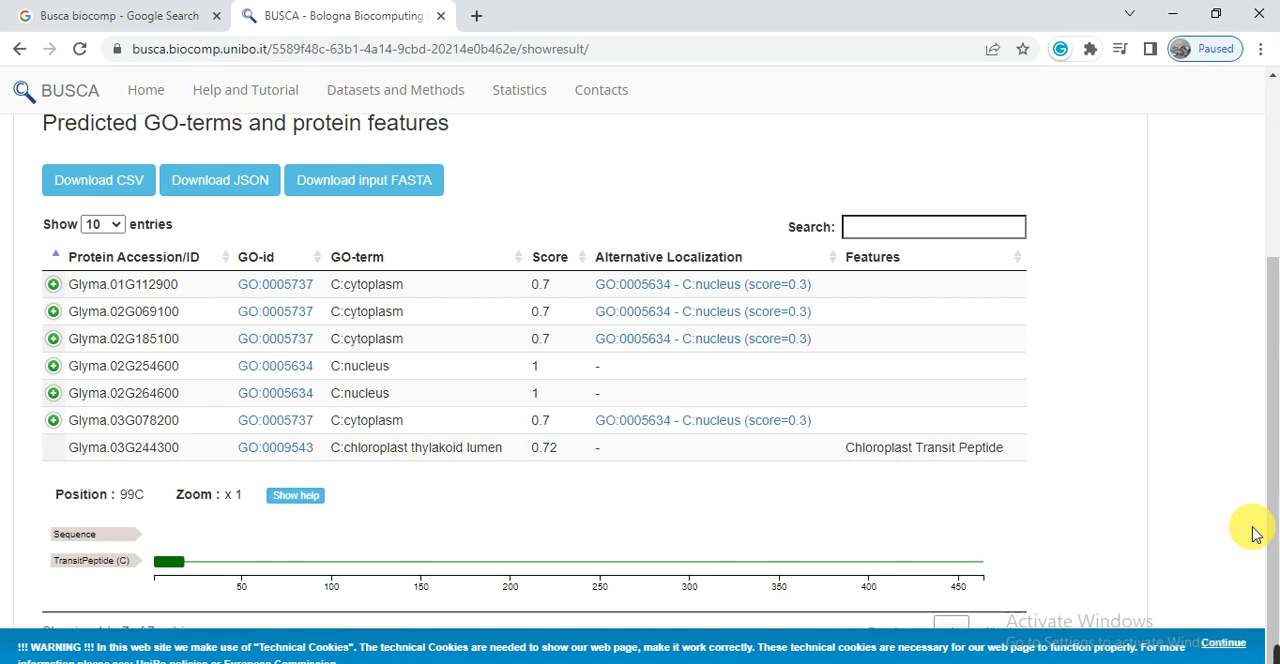
scroll("up", 3)
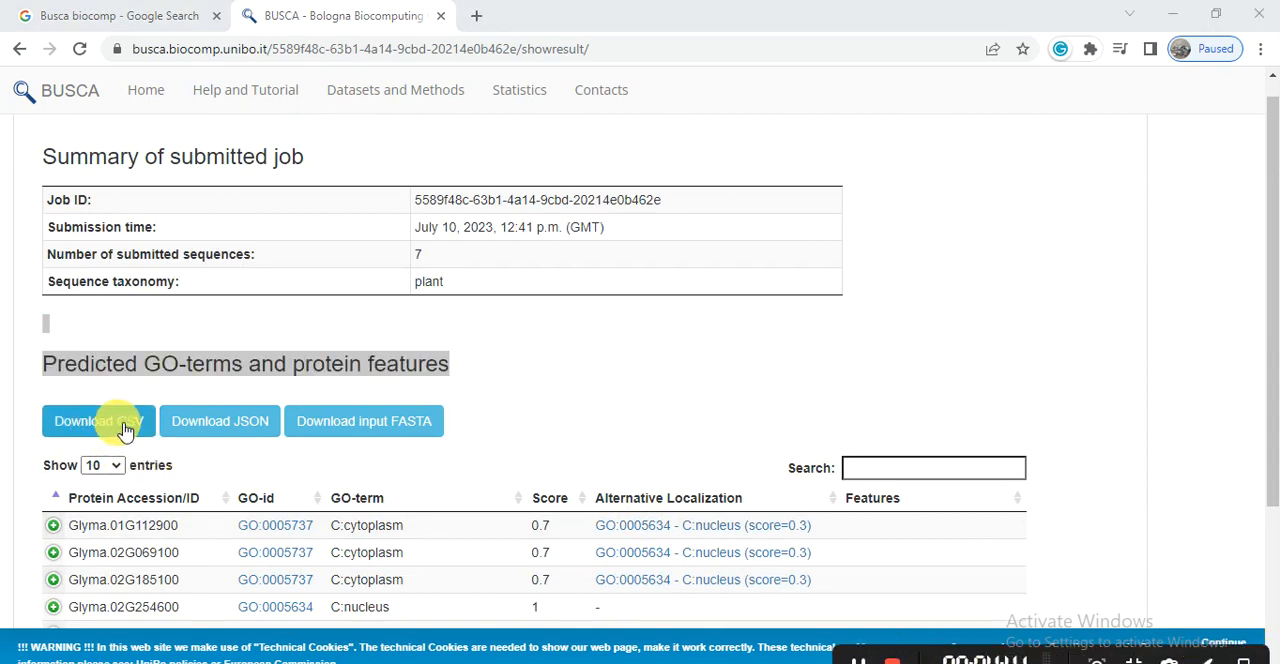
mouse_move(364, 420)
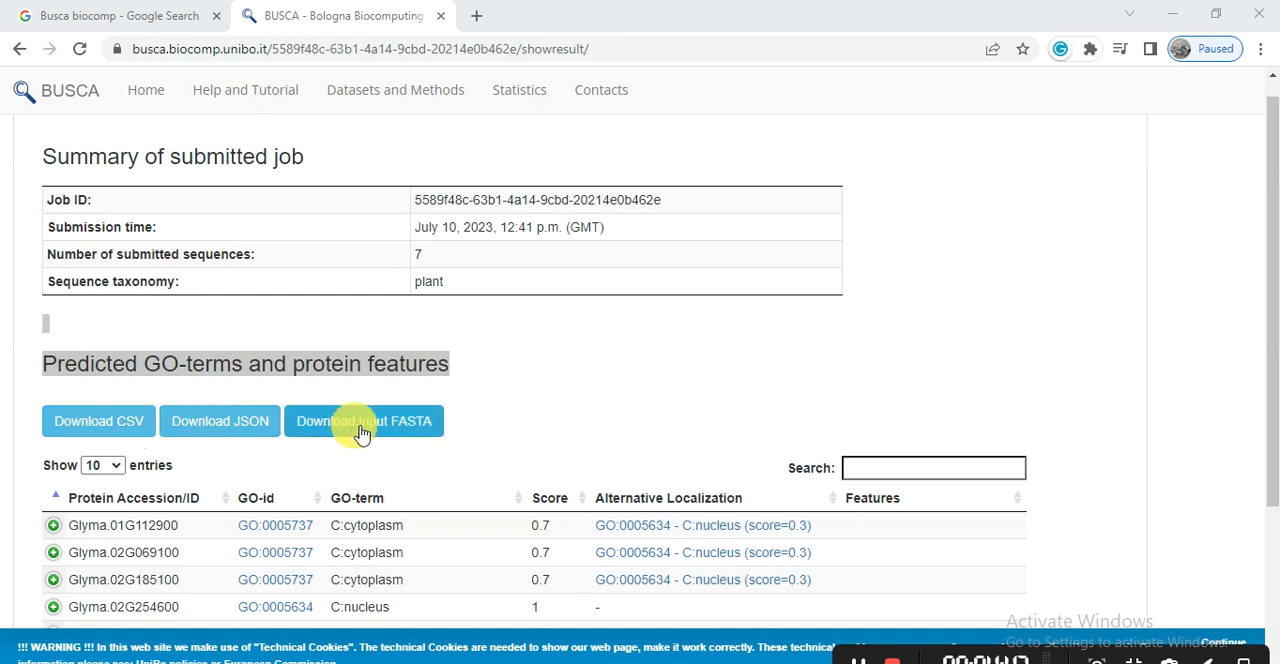
mouse_move(598, 472)
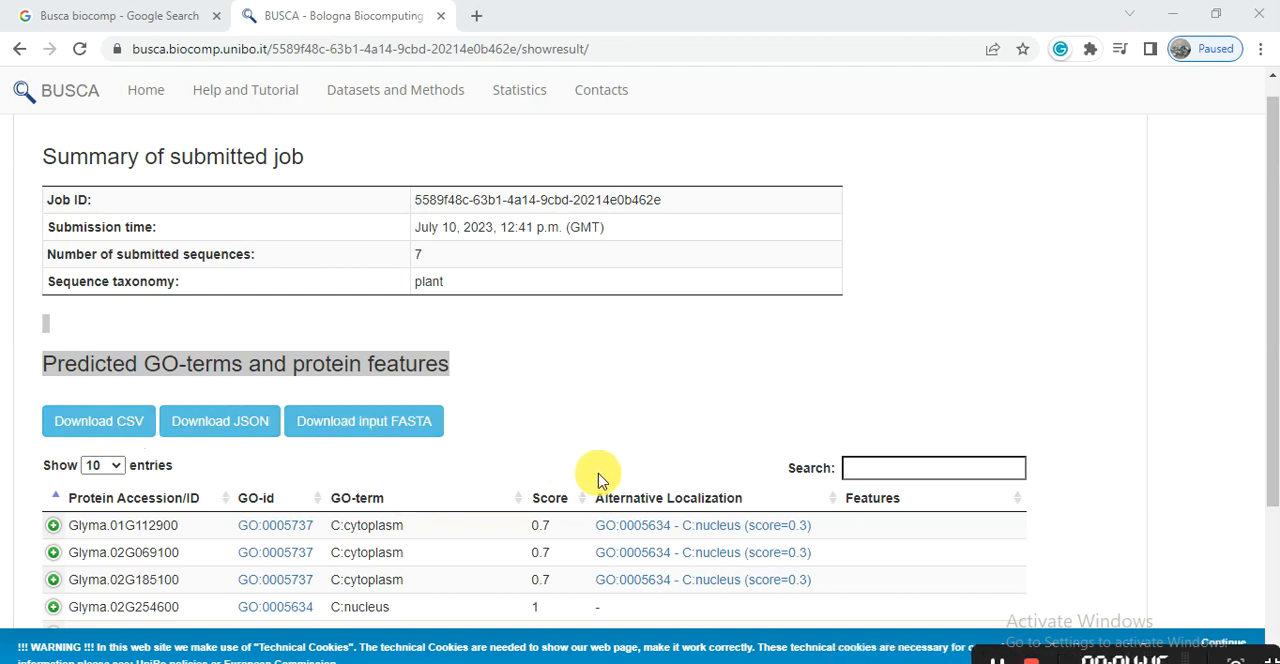